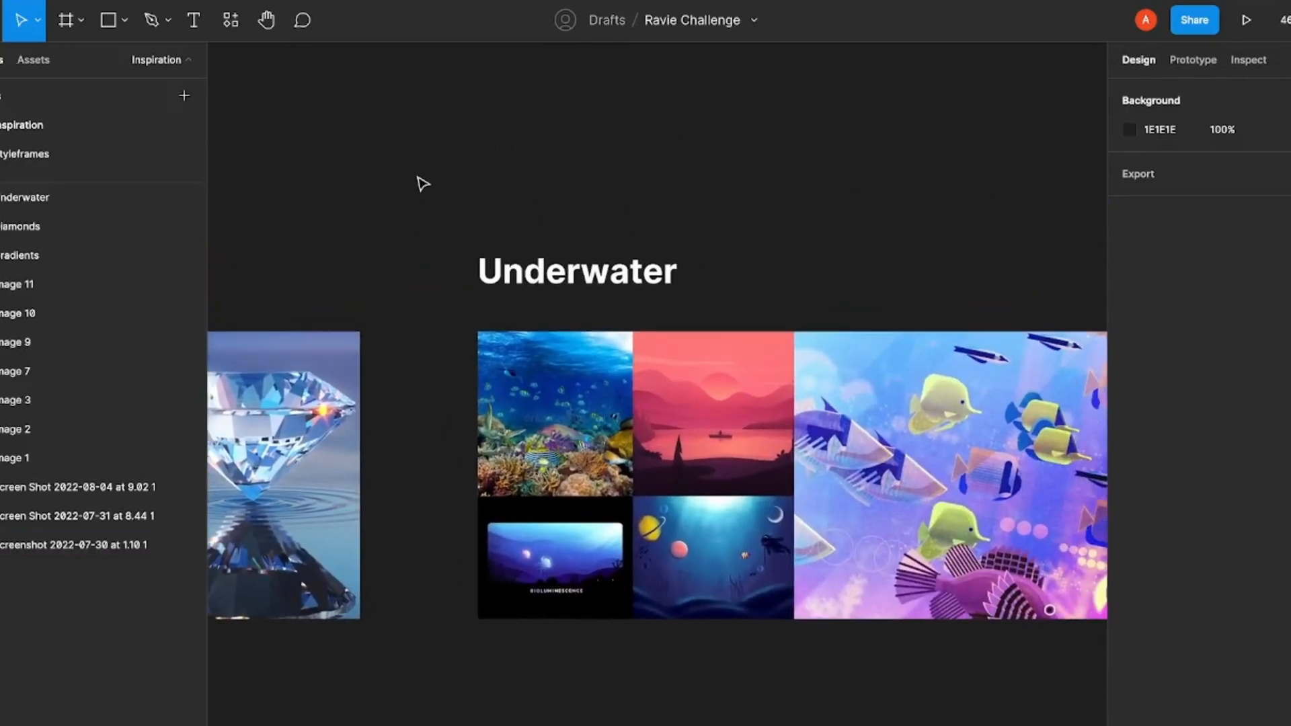
Switch between the inspiration boards and the Styleframes page showing two ten-swatch colour palettes.
click(19, 256)
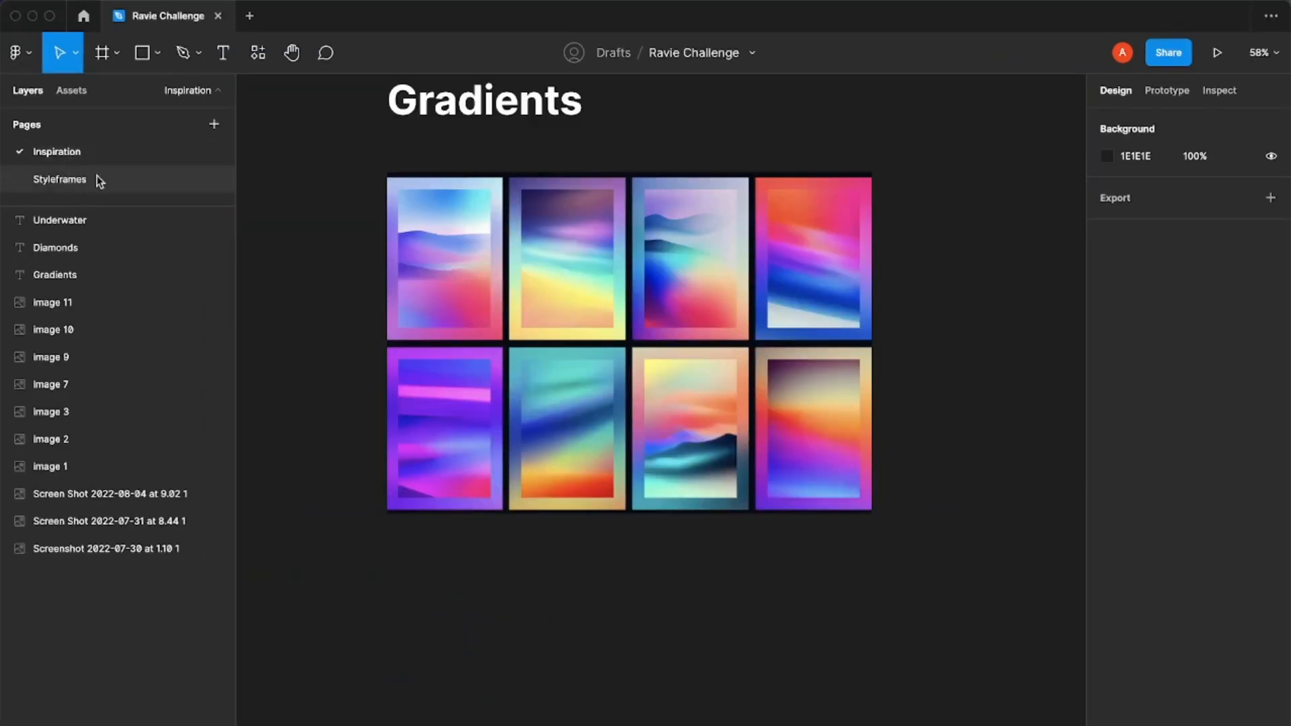
click(60, 180)
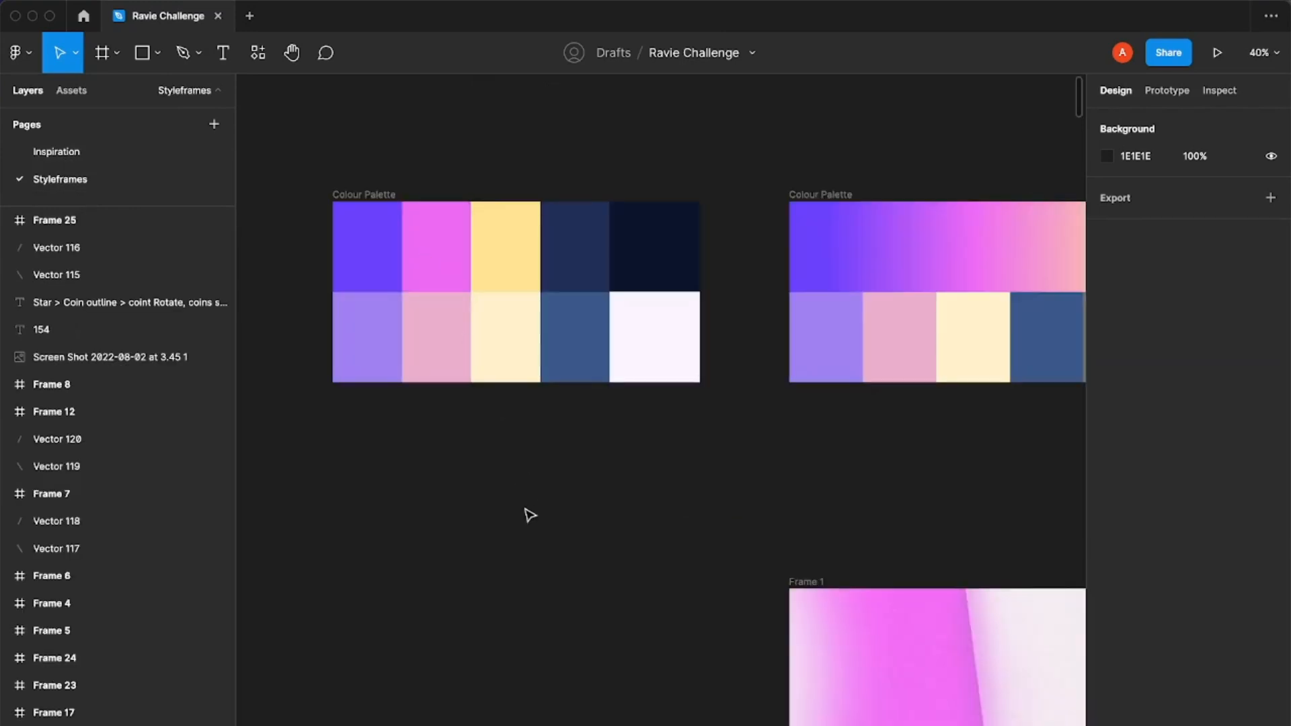
scroll(down, 3)
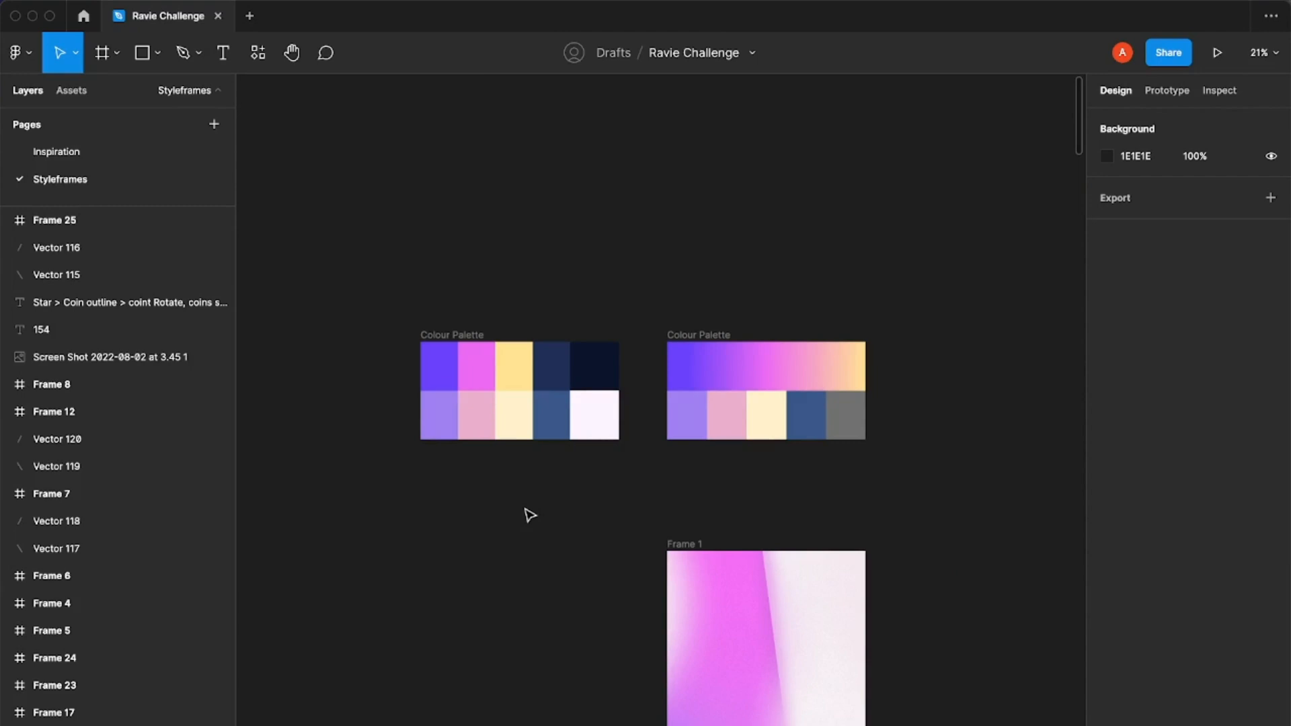
click(55, 151)
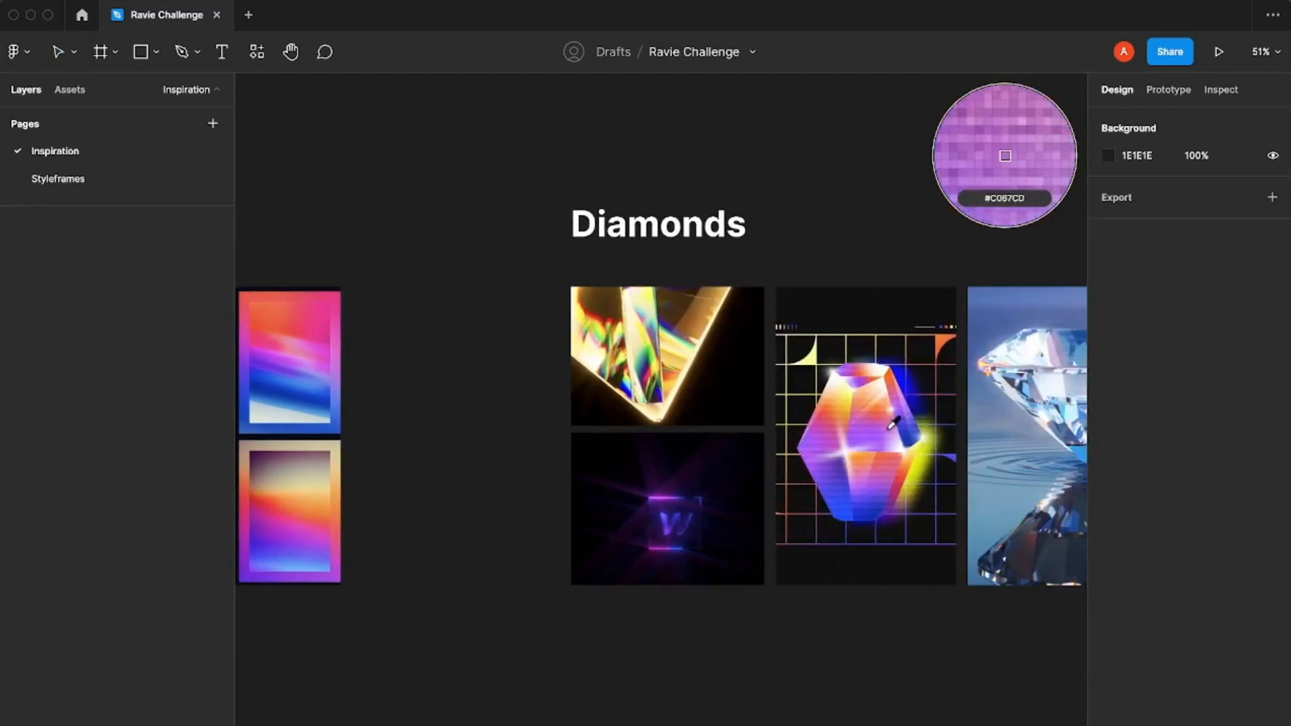
click(57, 178)
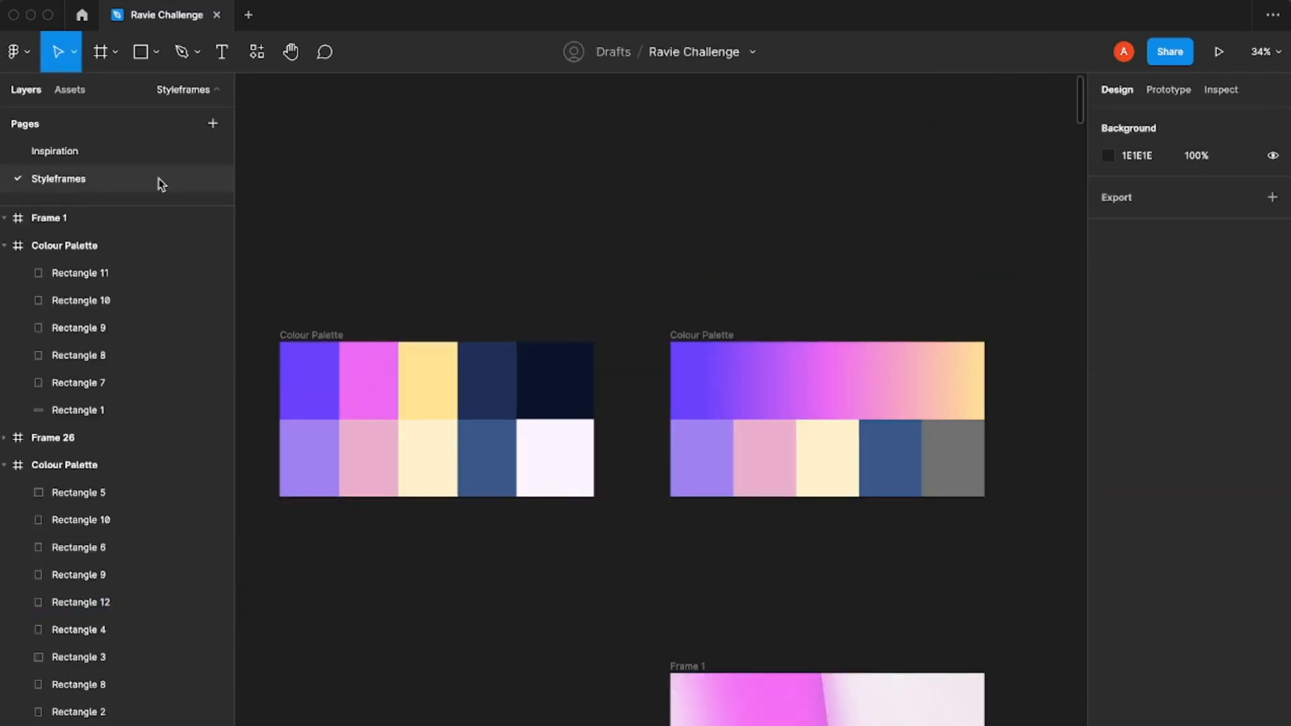
click(54, 150)
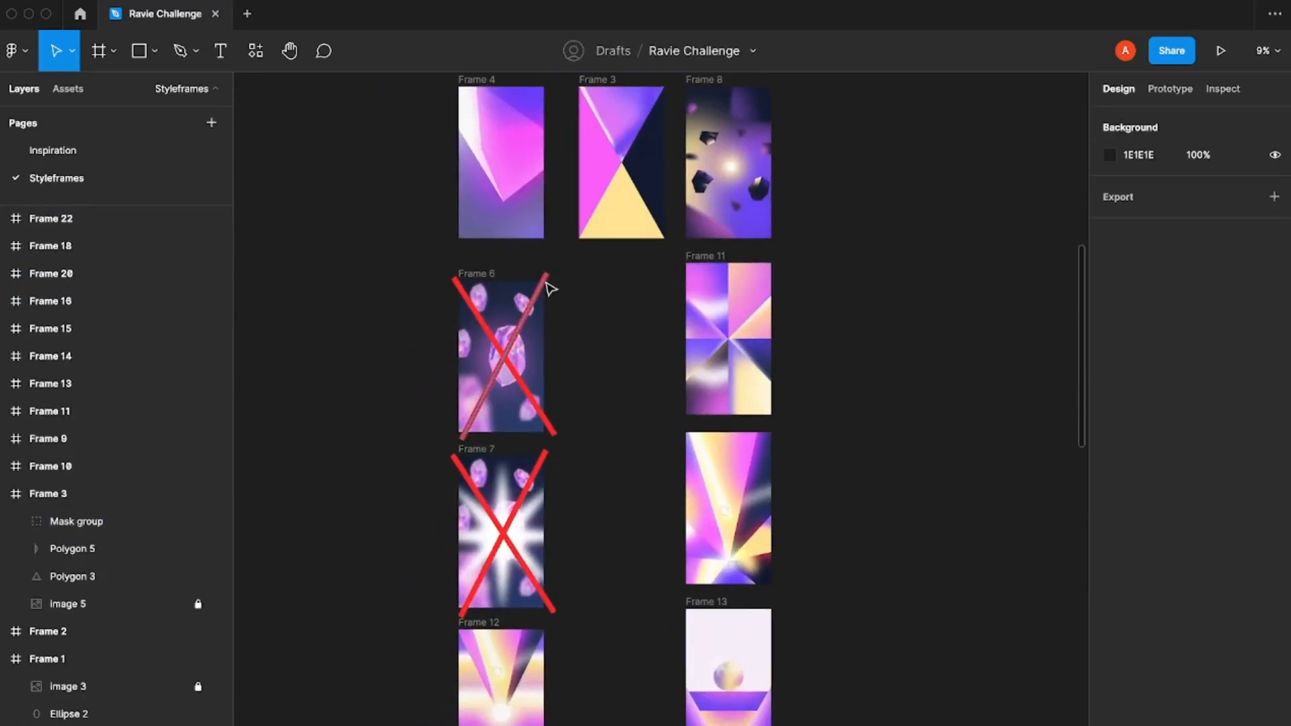
mouse_move(427, 342)
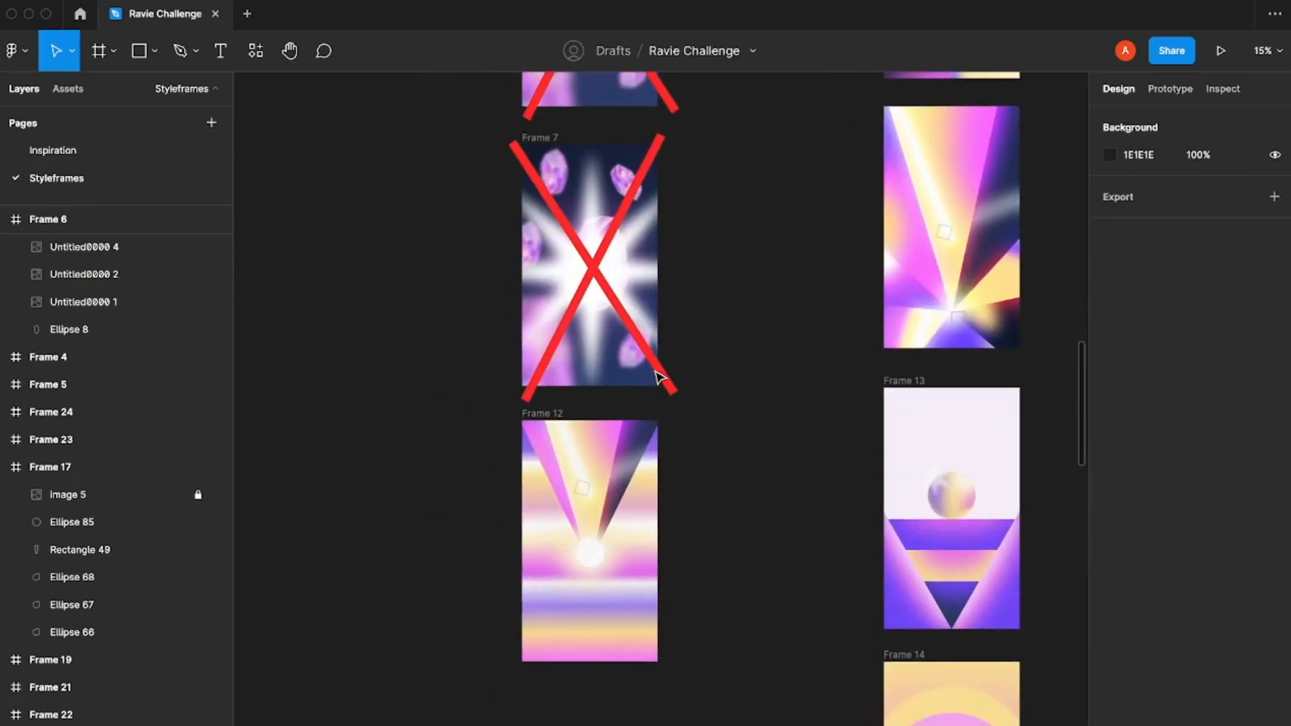
scroll(down, 3)
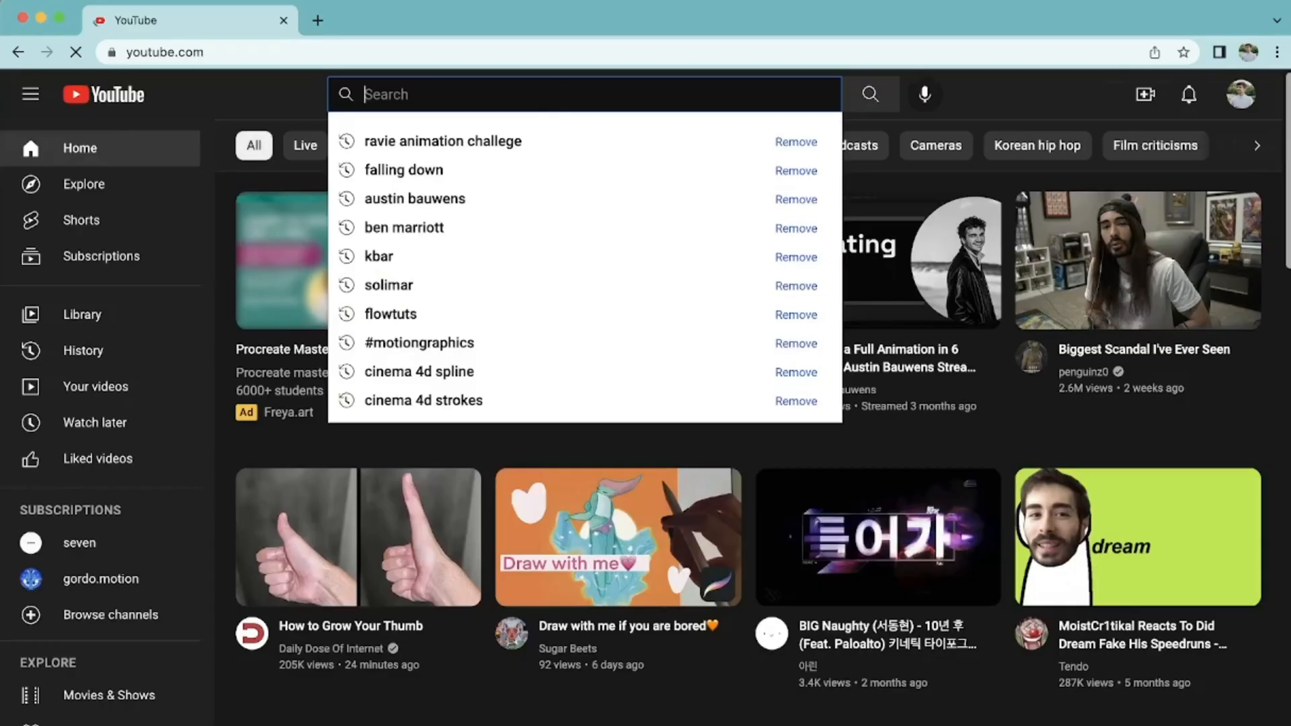
Search YouTube for 'copyright free music', then 'copyright free piano music', browsing the results.
text(copyright free music)
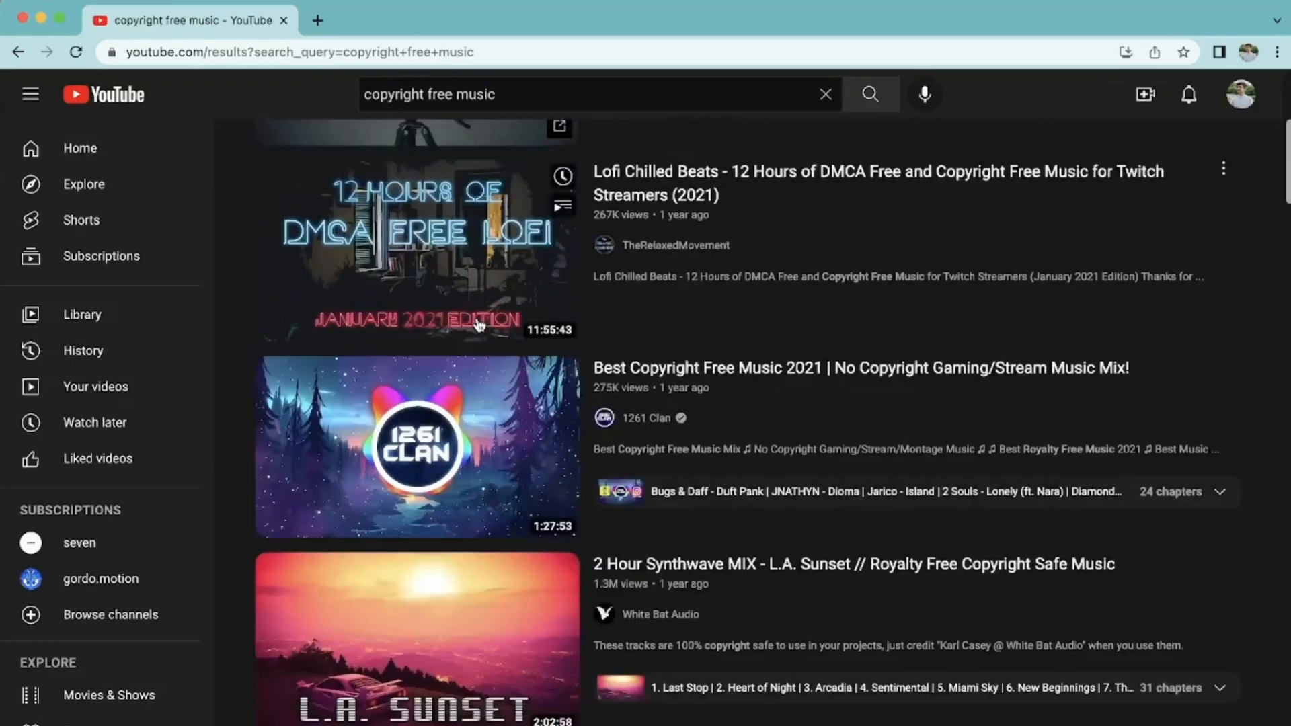
scroll(down, 3)
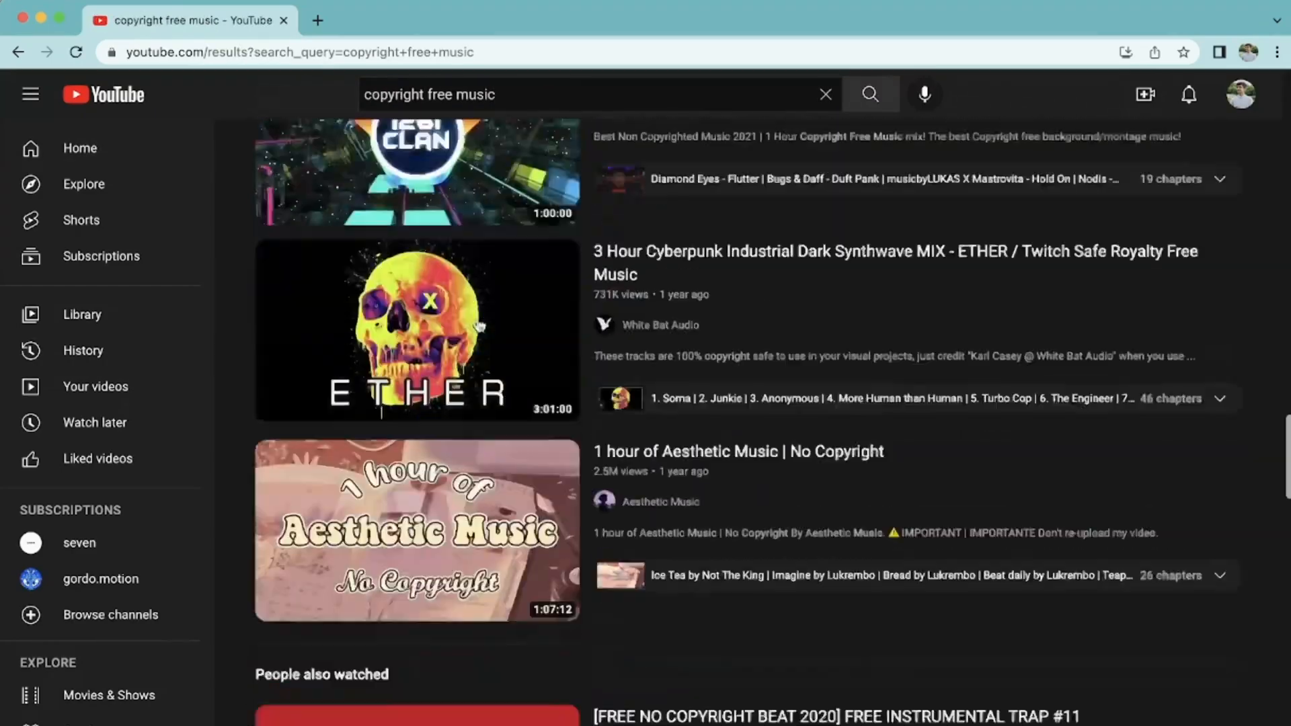
scroll(down, 3)
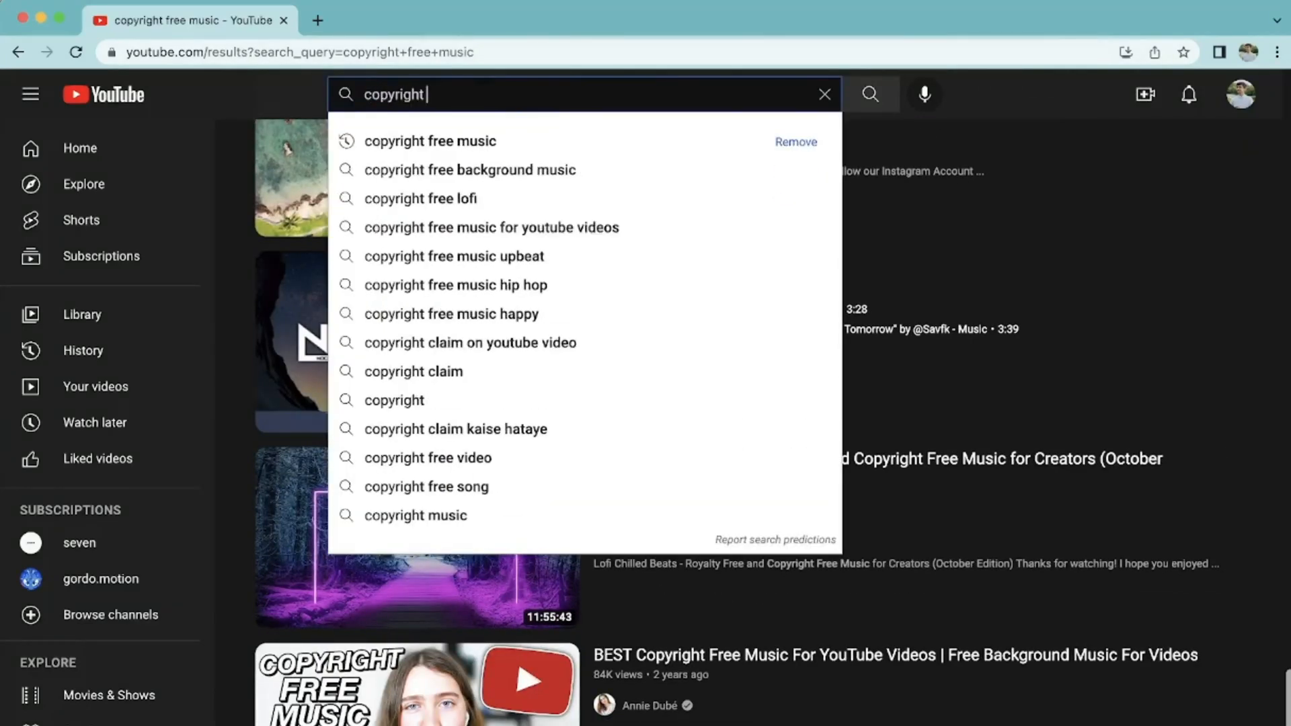
text(copyright free piano music)
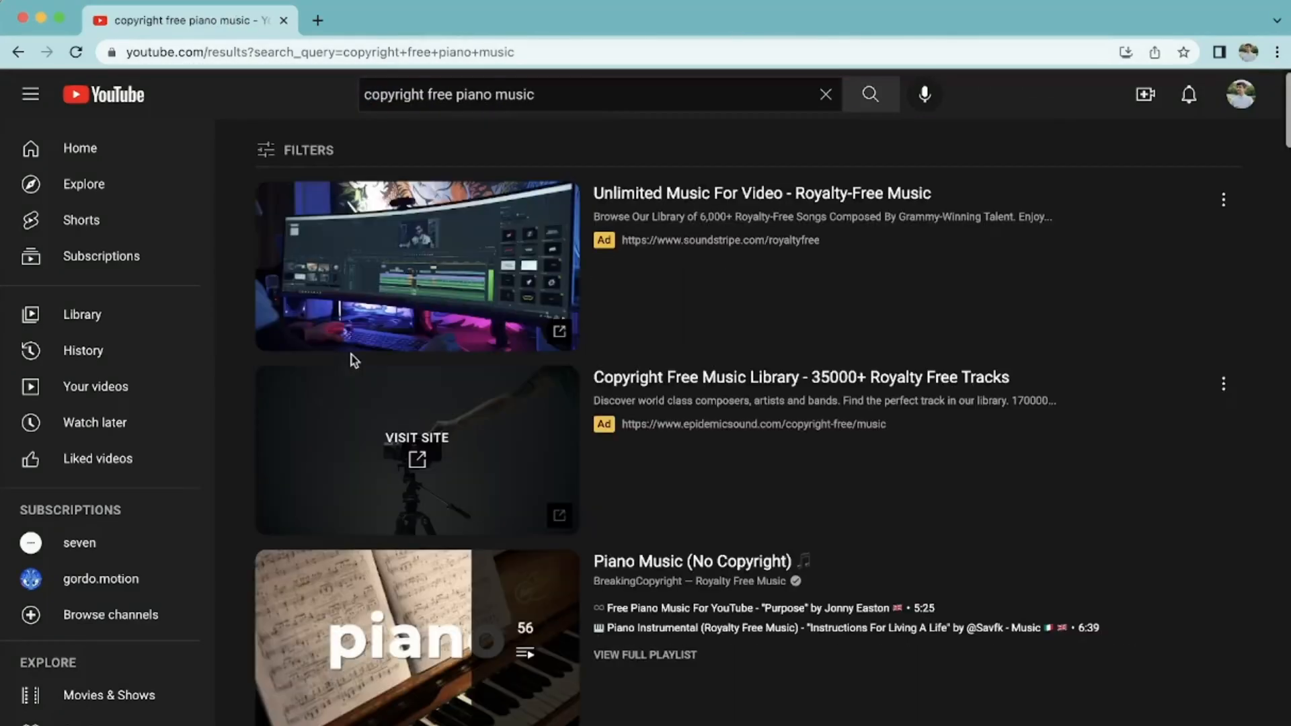
scroll(down, 3)
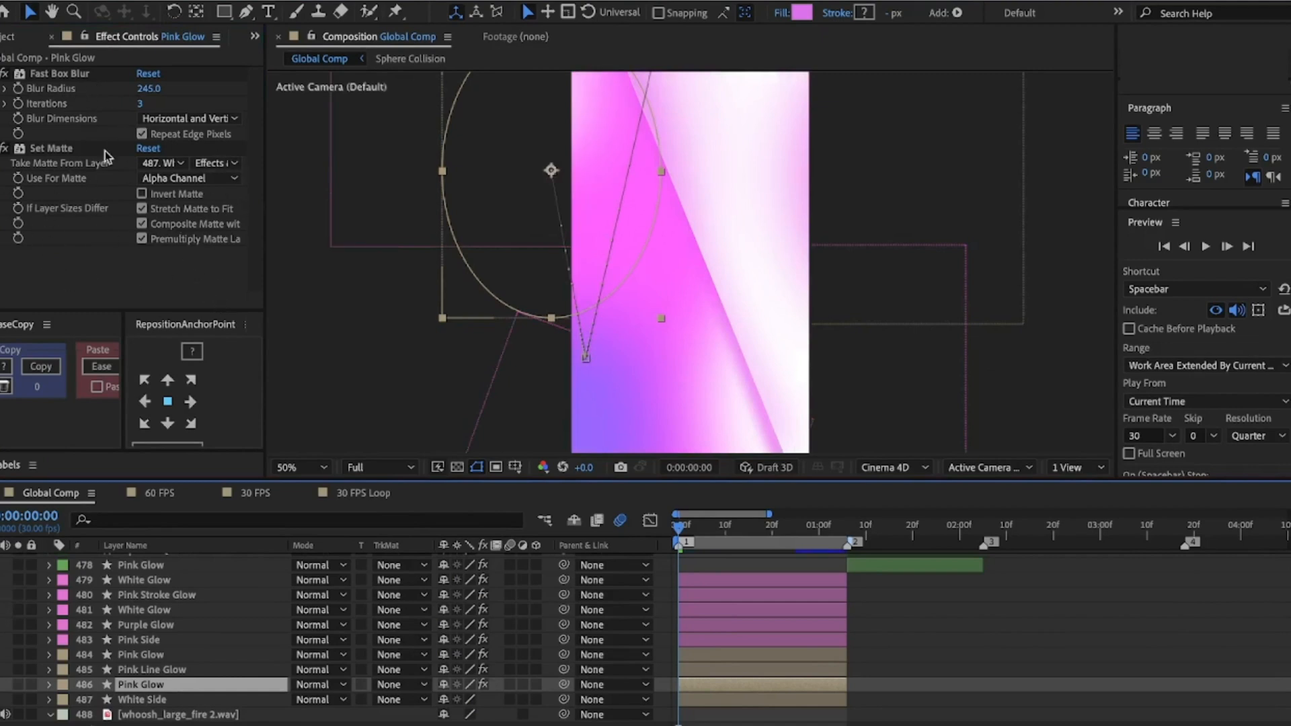
click(145, 623)
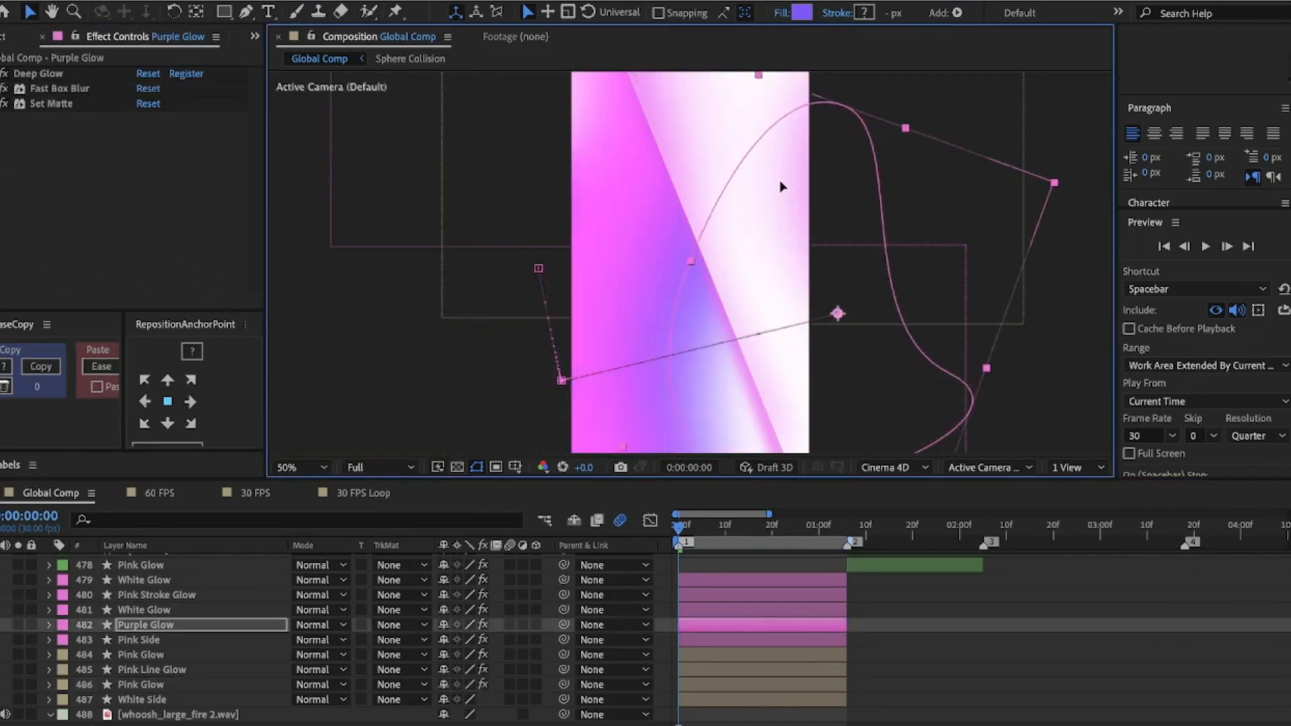
click(134, 640)
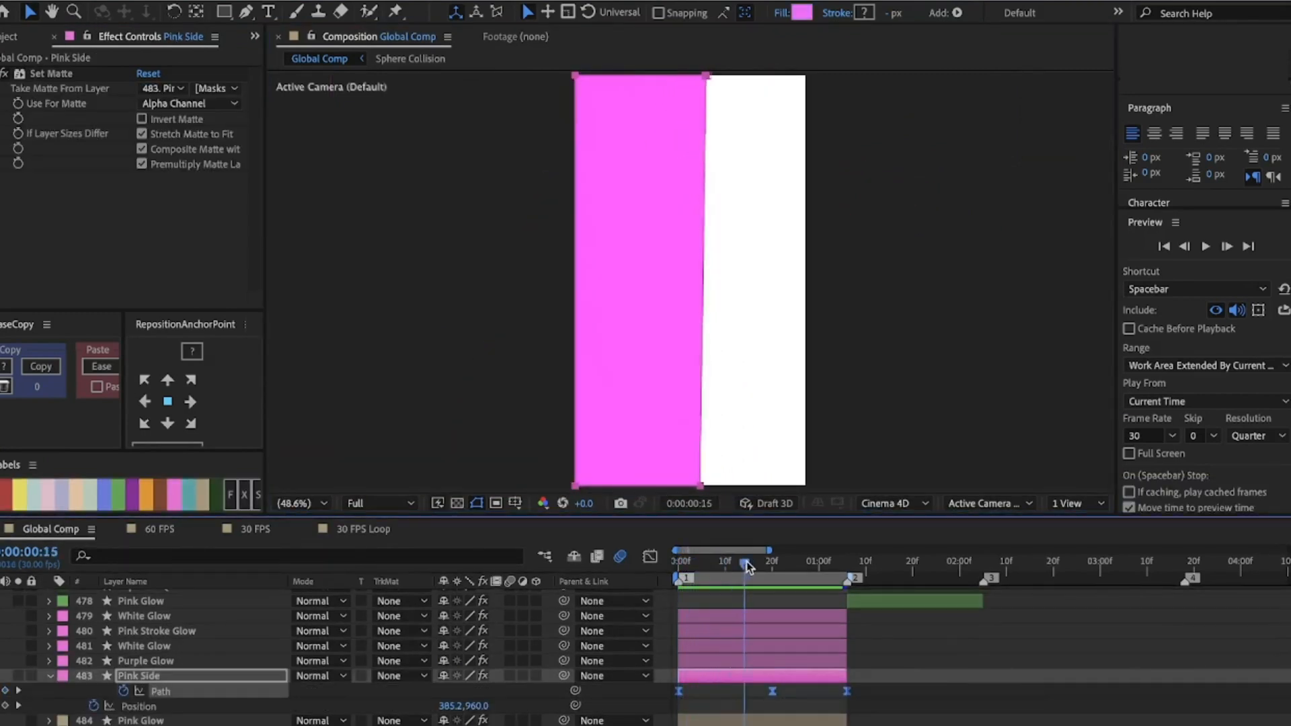
drag(744, 566, 714, 566)
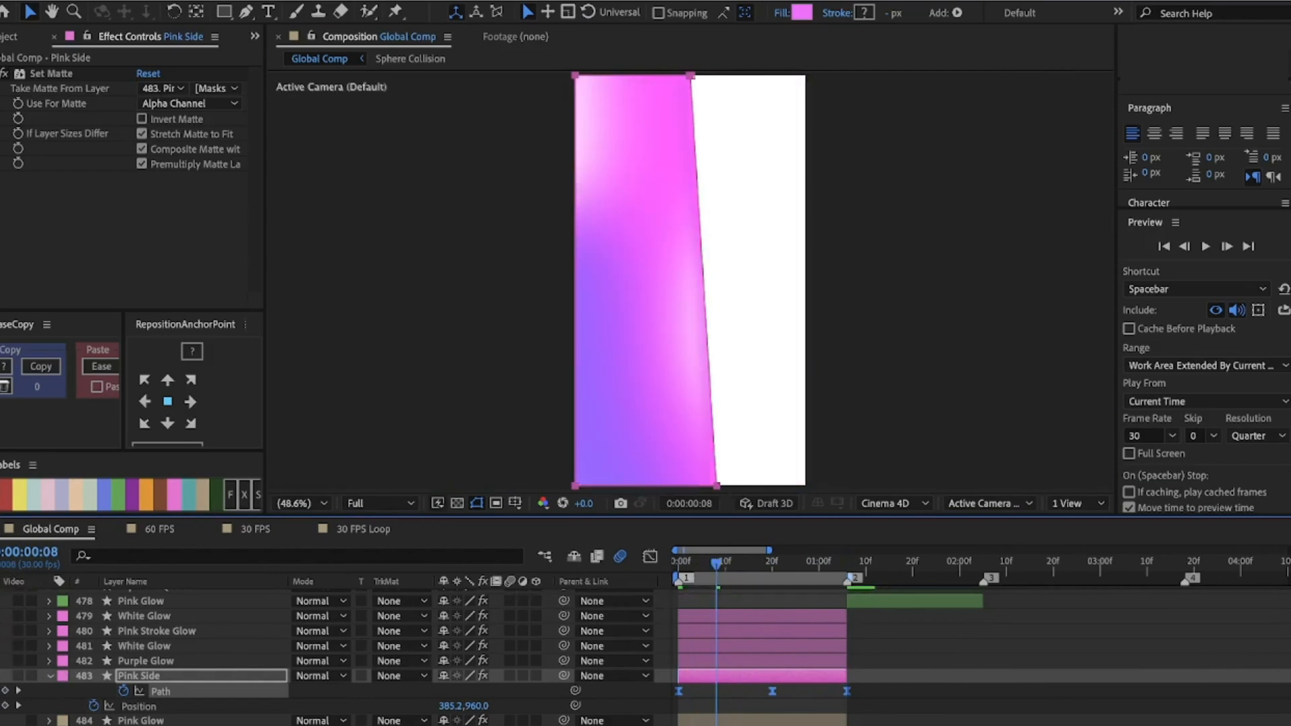
click(142, 660)
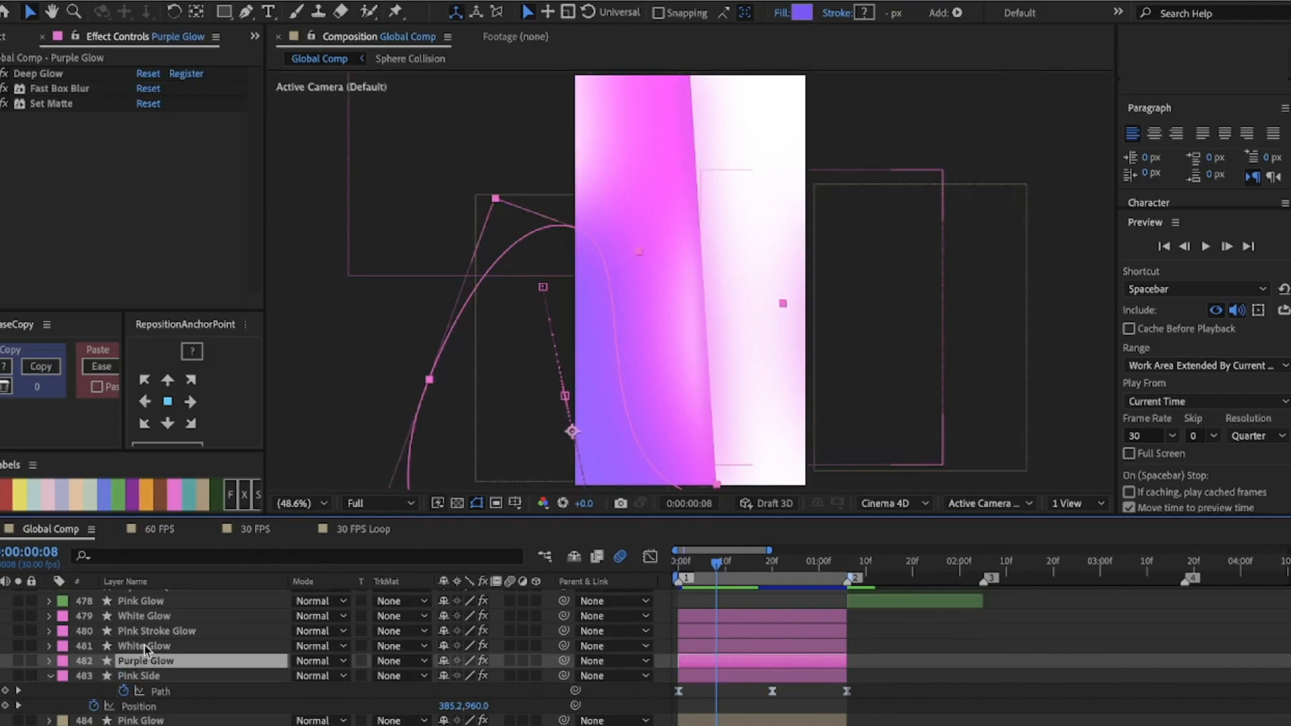
click(13, 72)
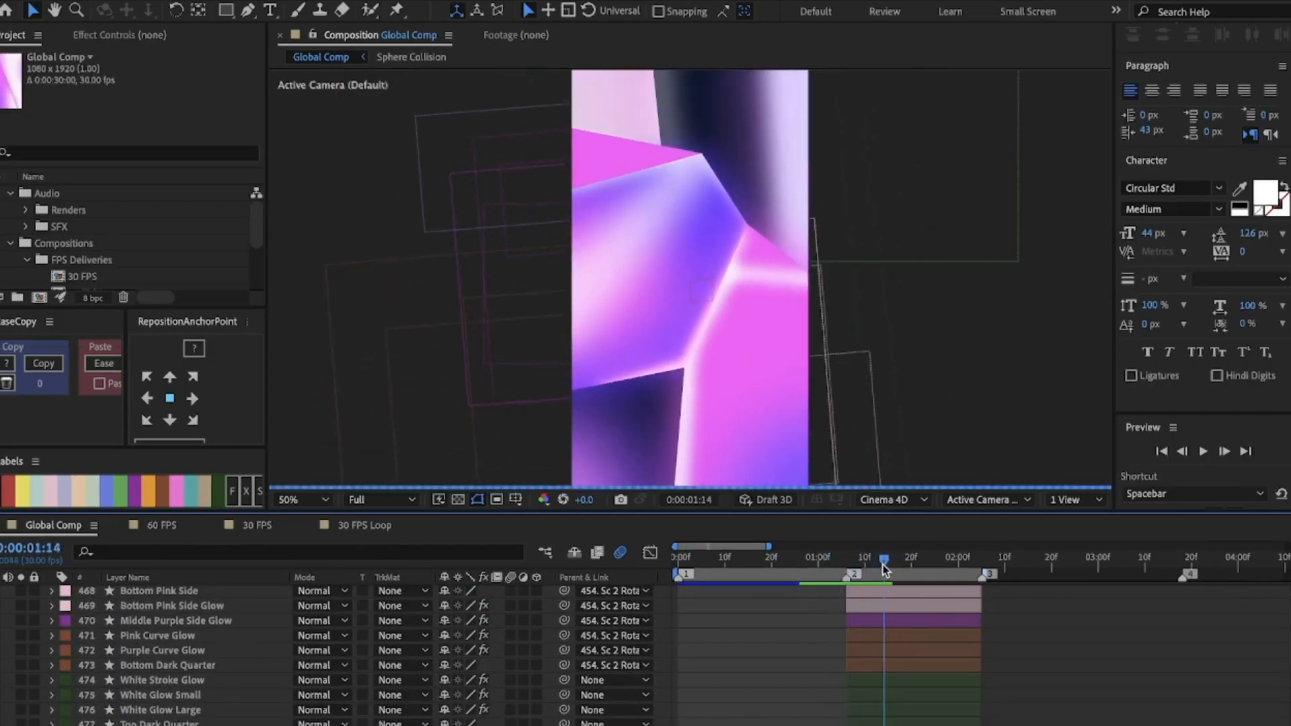
drag(882, 570, 839, 570)
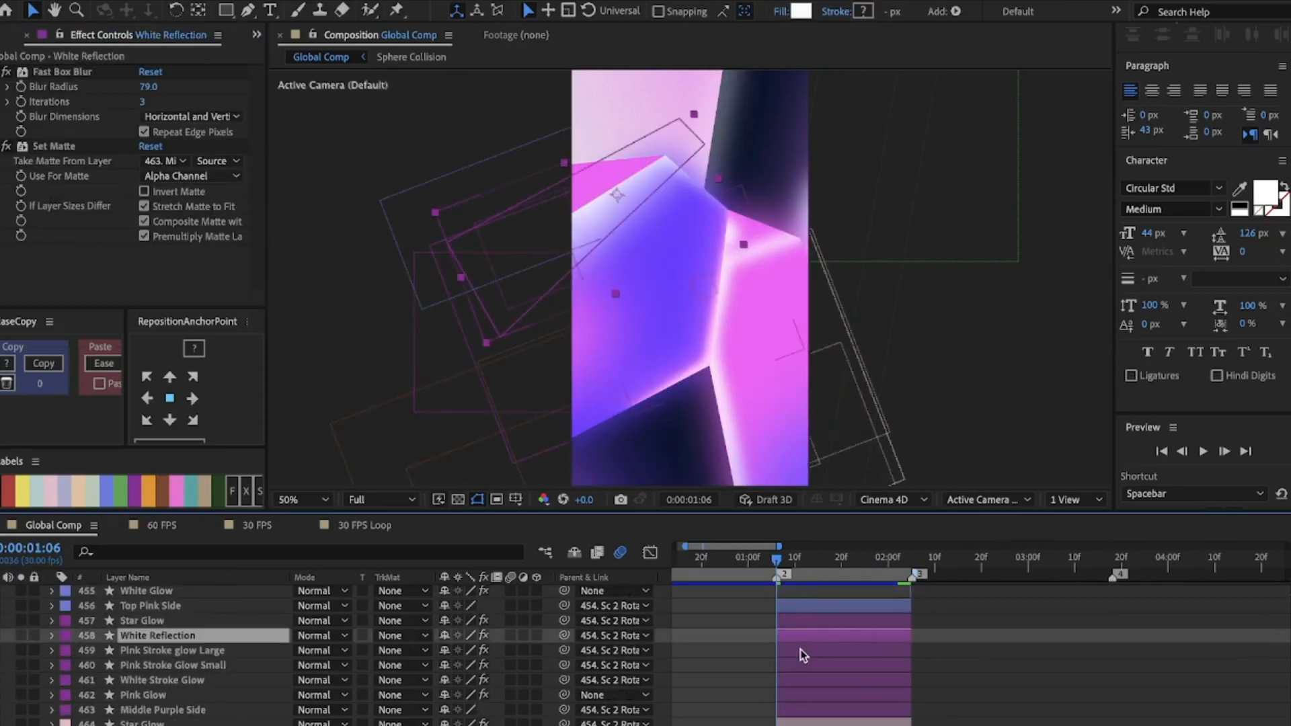
click(48, 635)
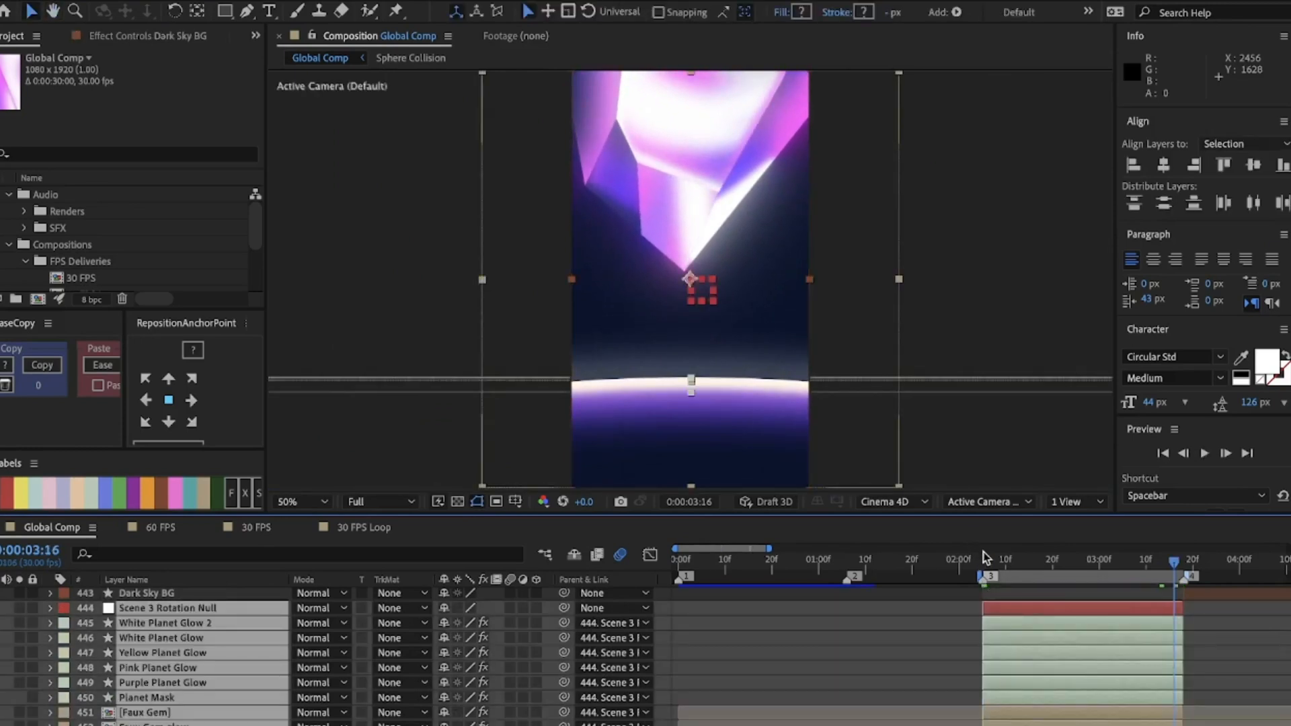
drag(1173, 564, 1072, 564)
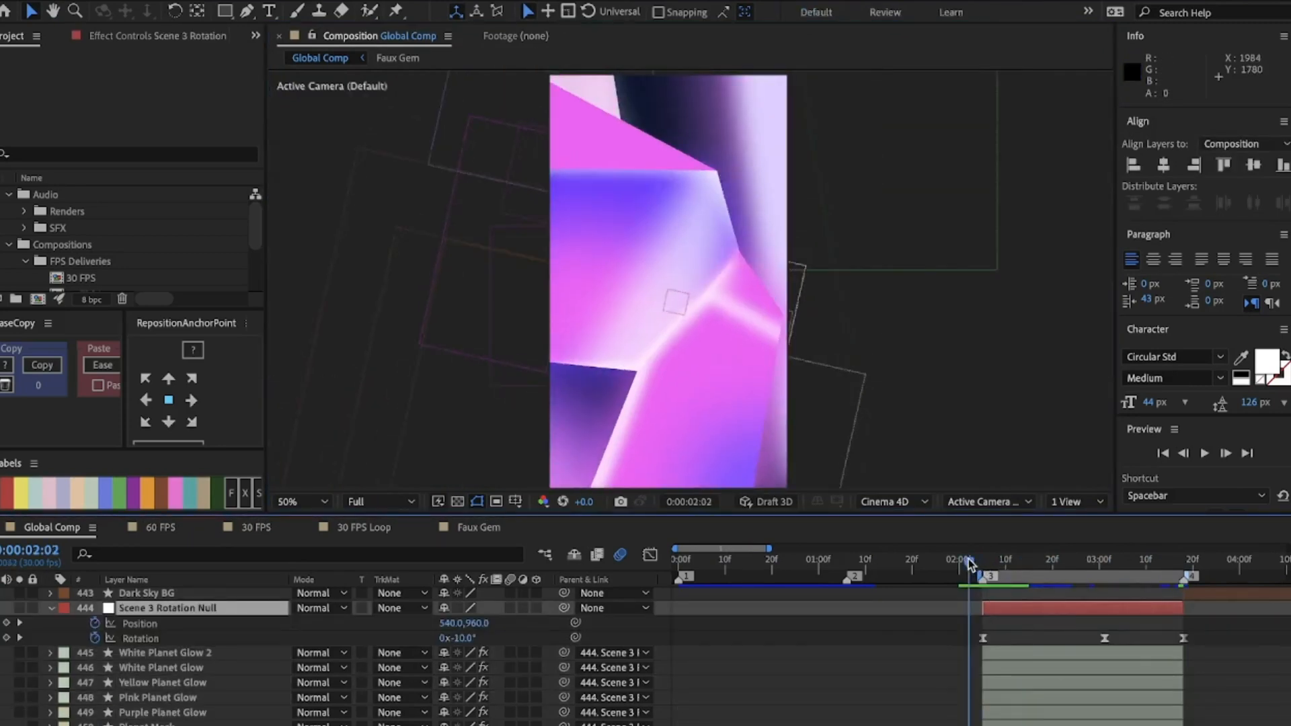
drag(970, 573, 988, 573)
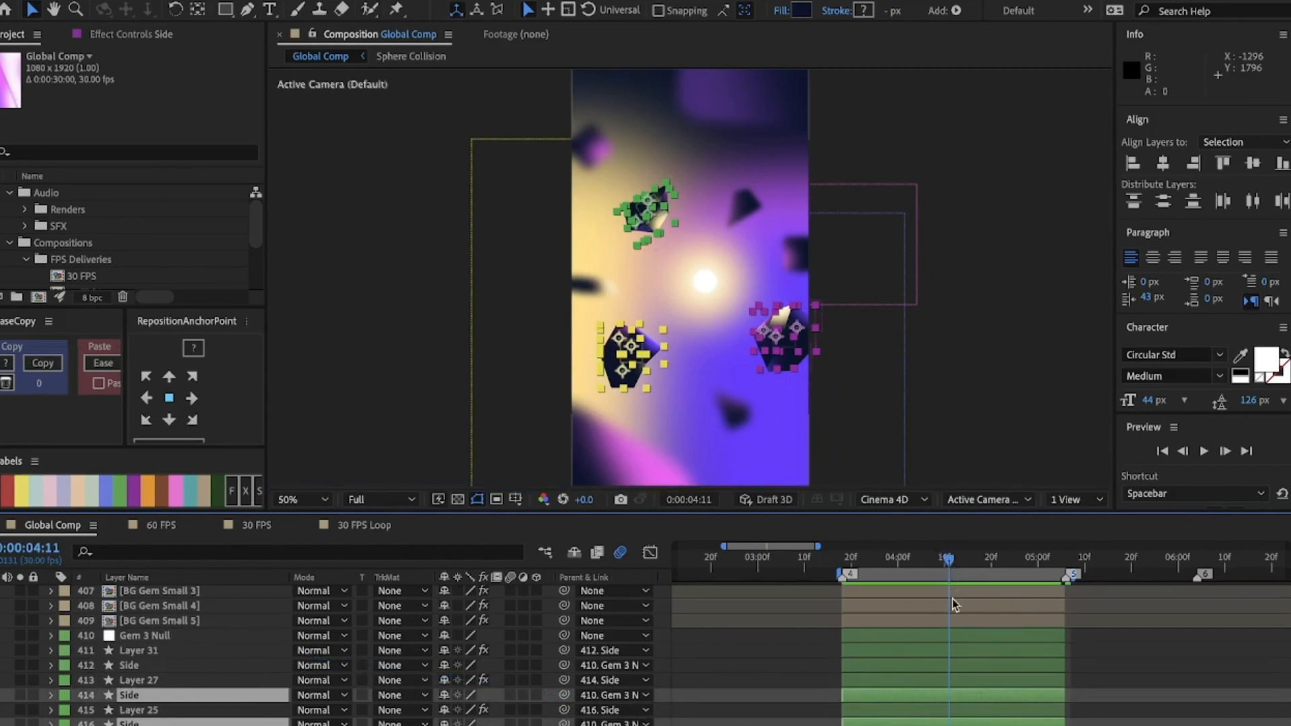
click(135, 681)
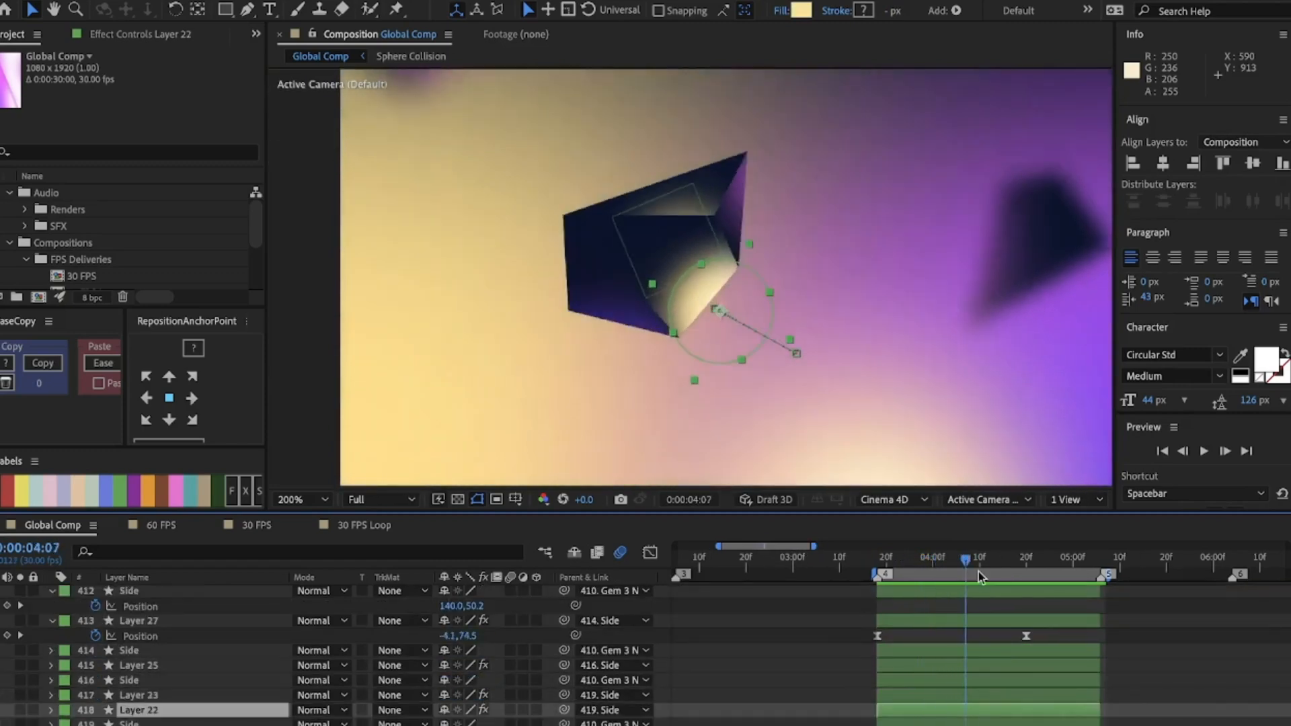
click(990, 561)
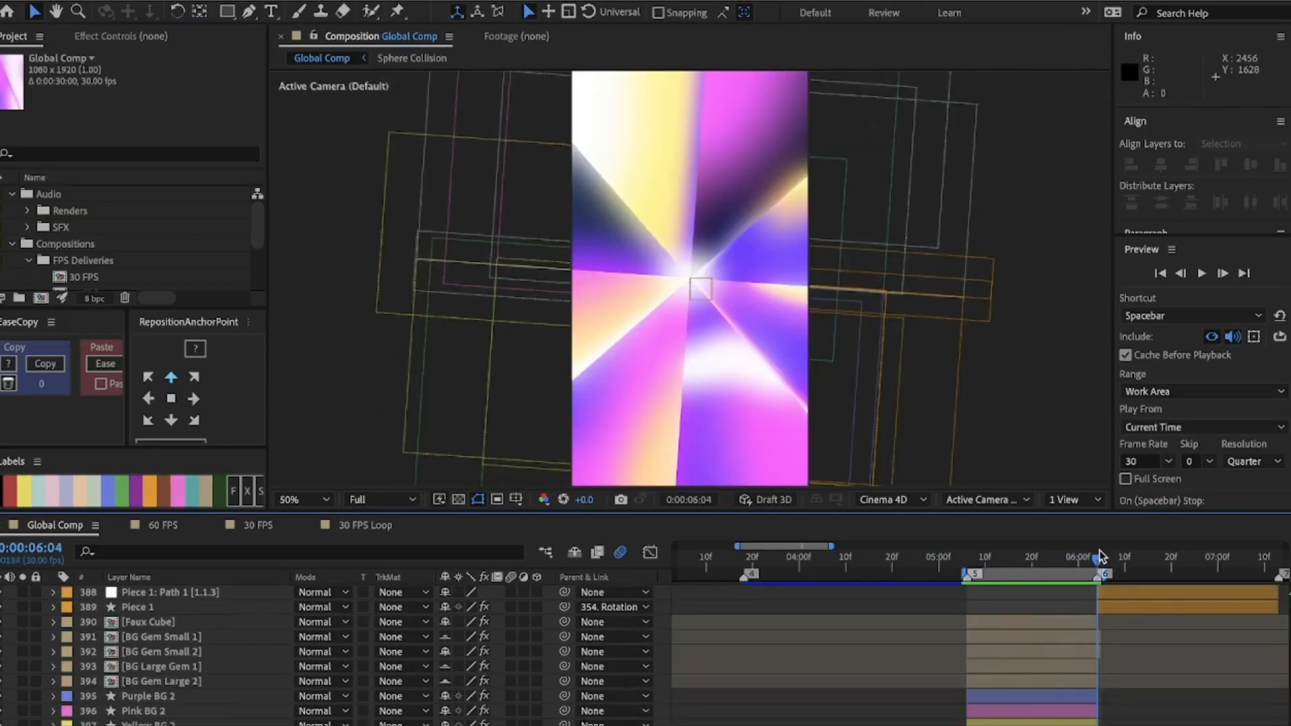
Preview the faux cube scene and inspect the top face's X rotation and later timing.
click(1082, 556)
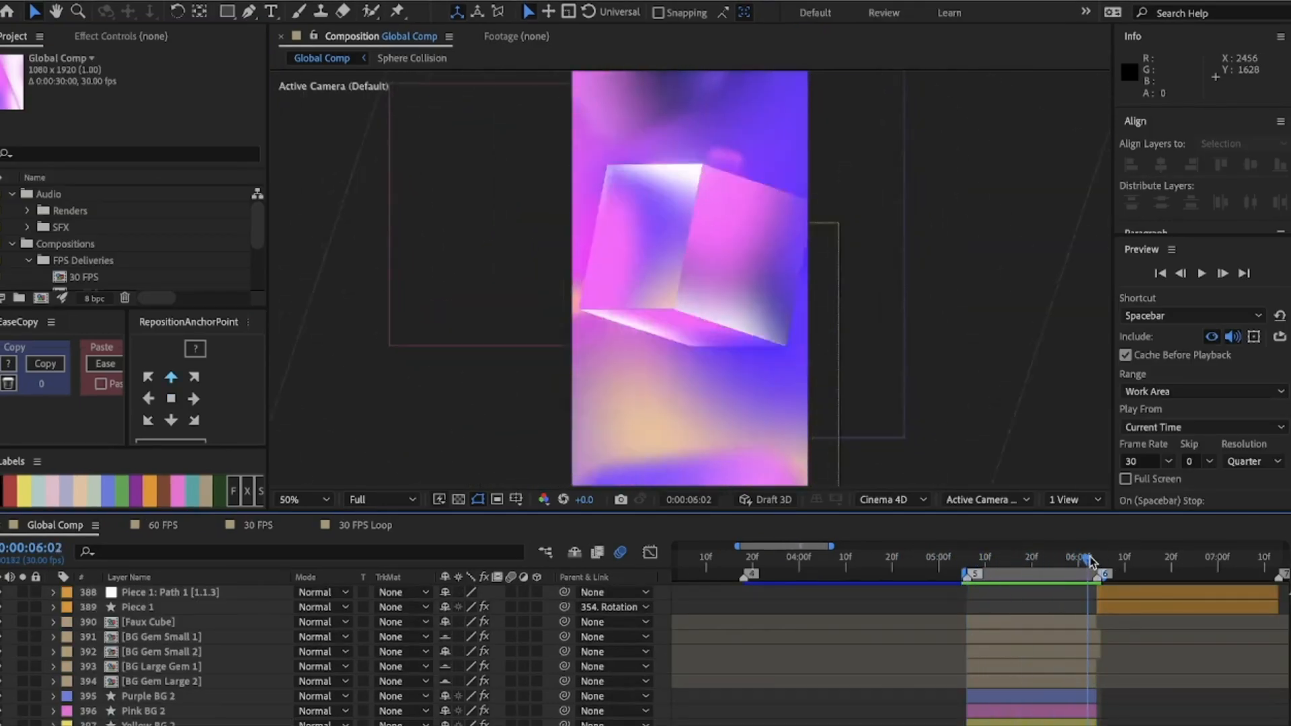
drag(1091, 560, 966, 559)
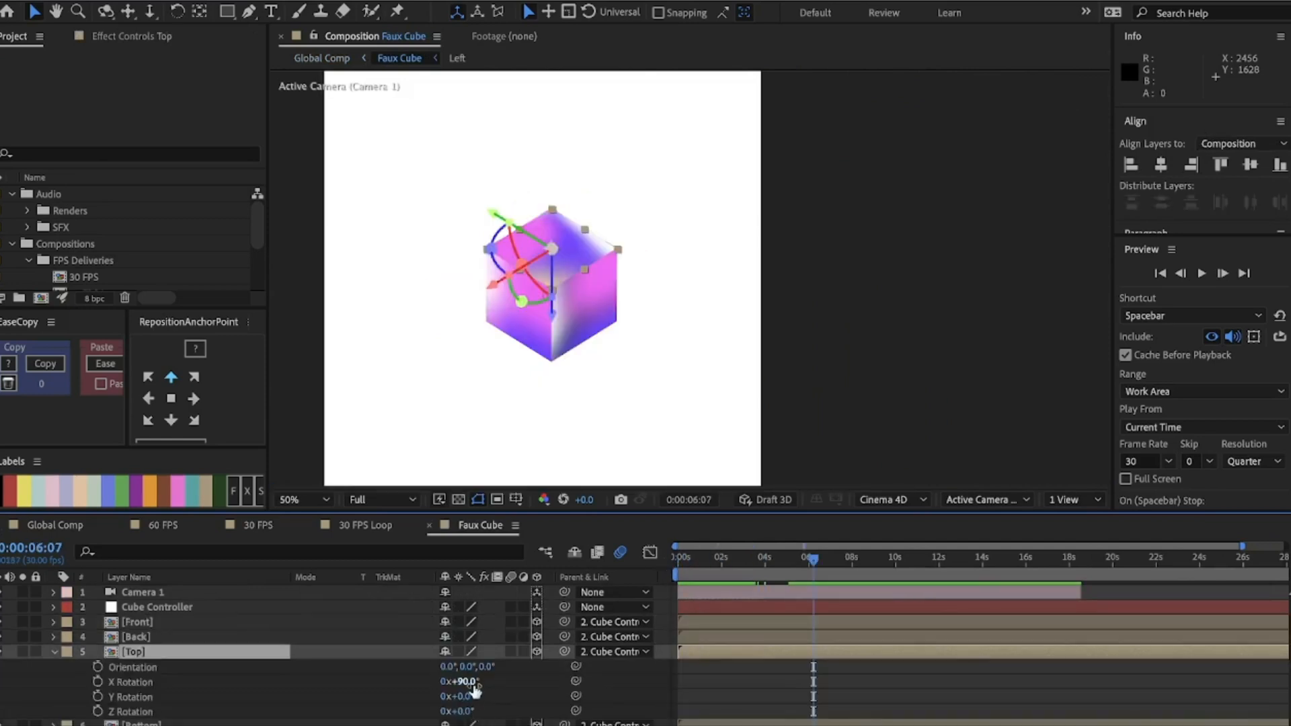
drag(461, 682, 482, 682)
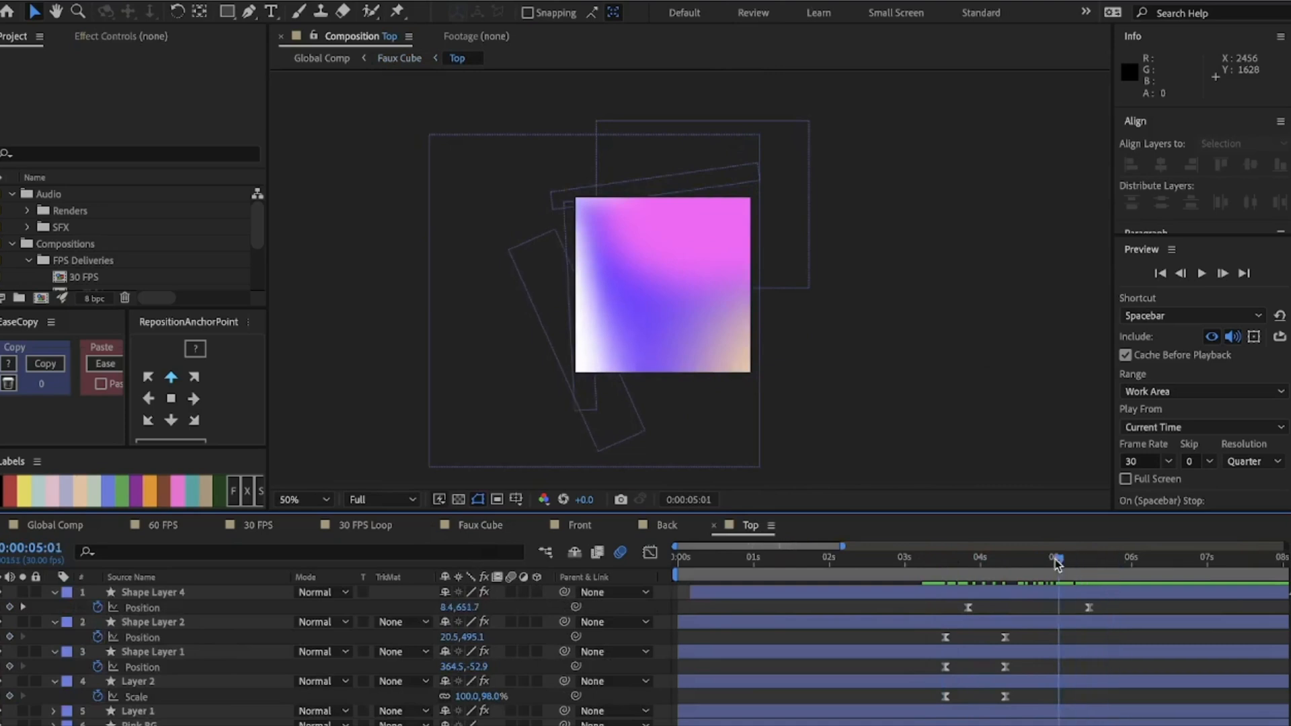
click(398, 58)
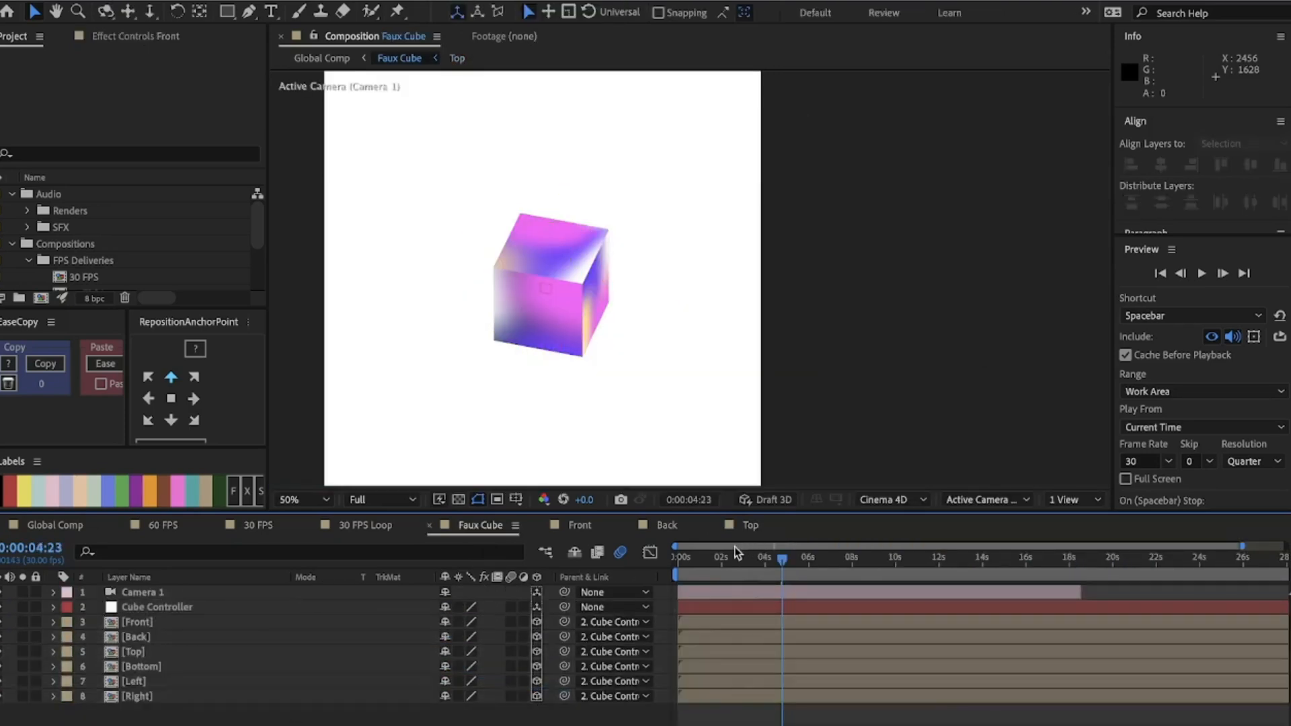
click(141, 592)
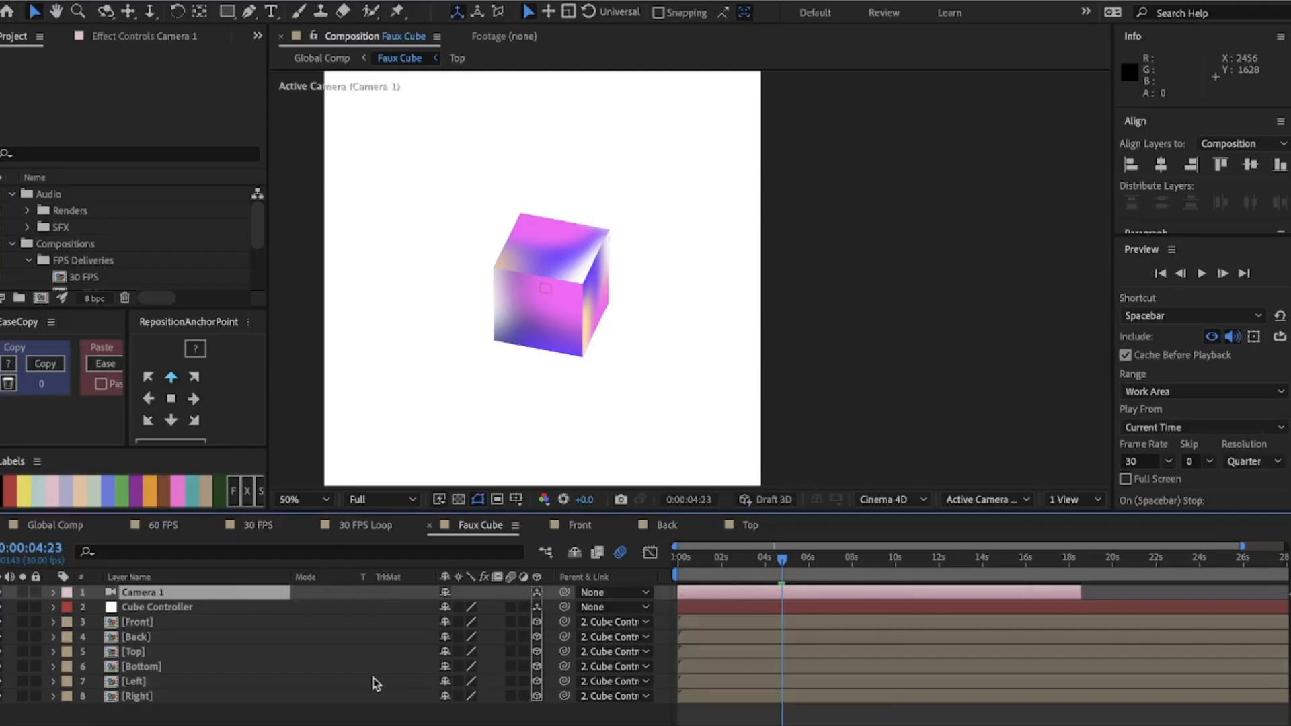
Inspect the cube's Camera 1 settings without changing them and return to the parent comp.
click(52, 592)
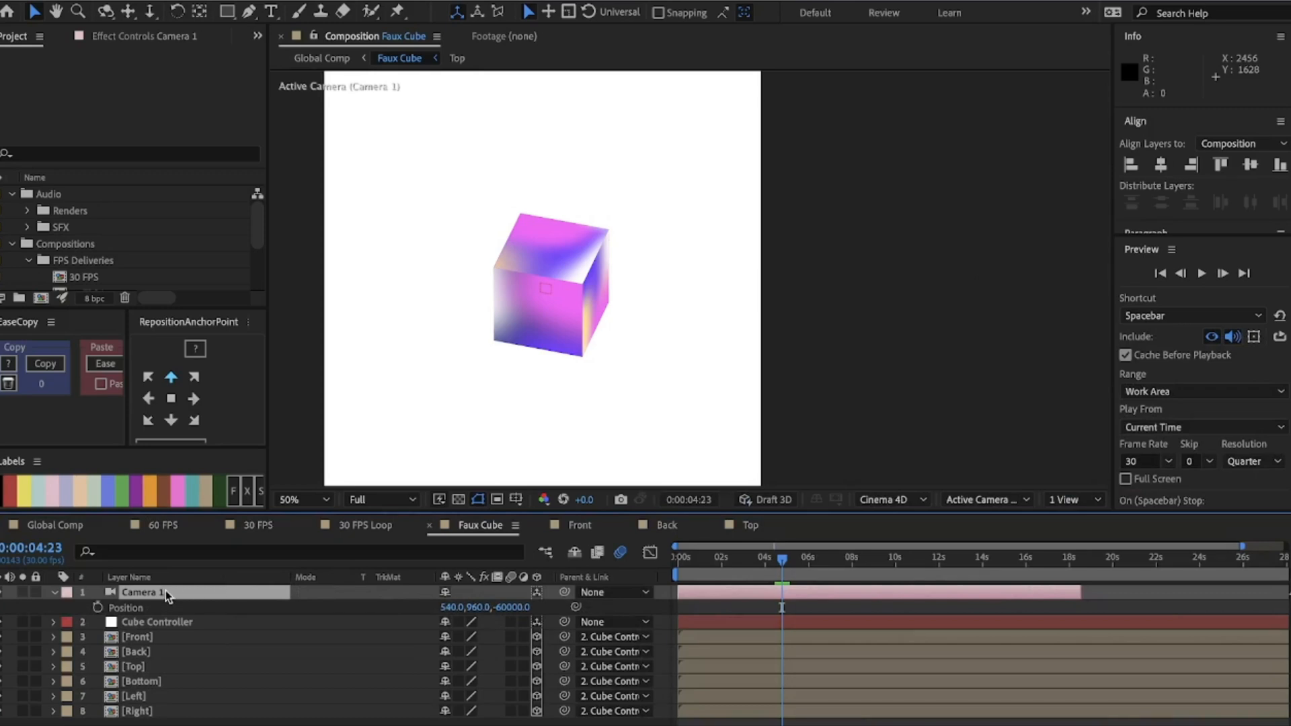
double_click(143, 591)
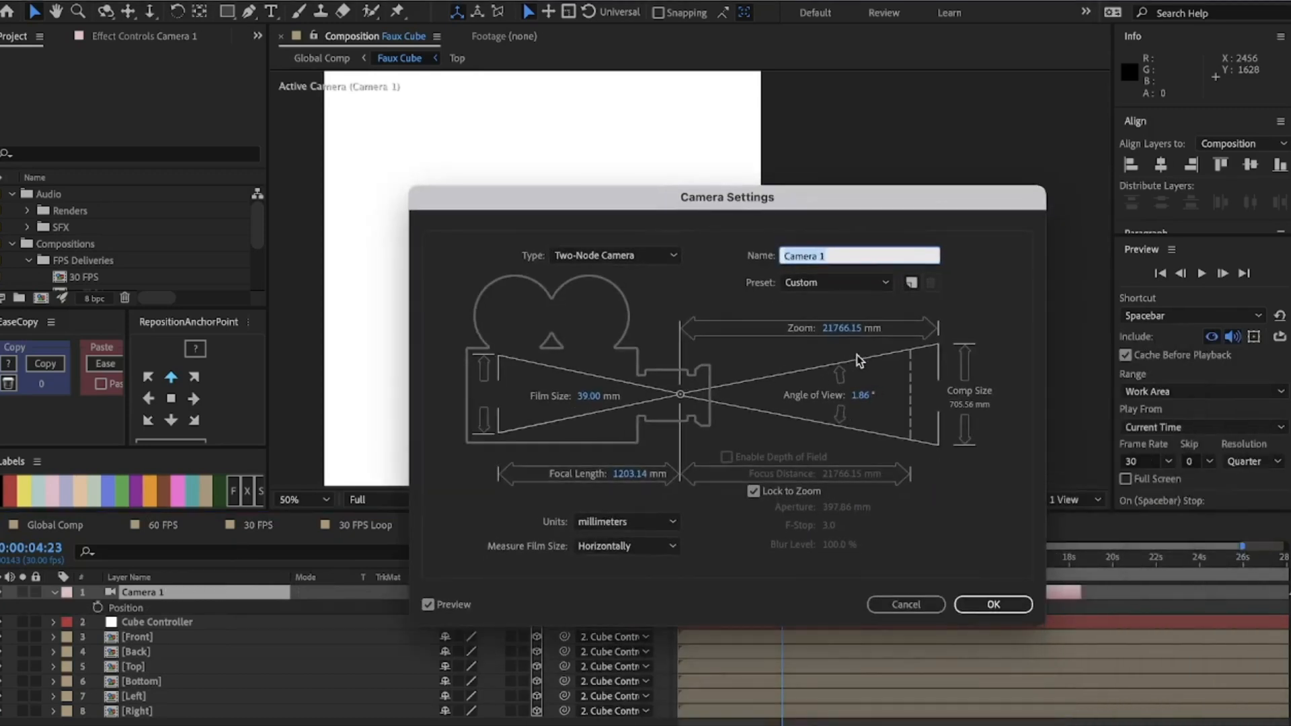
click(992, 605)
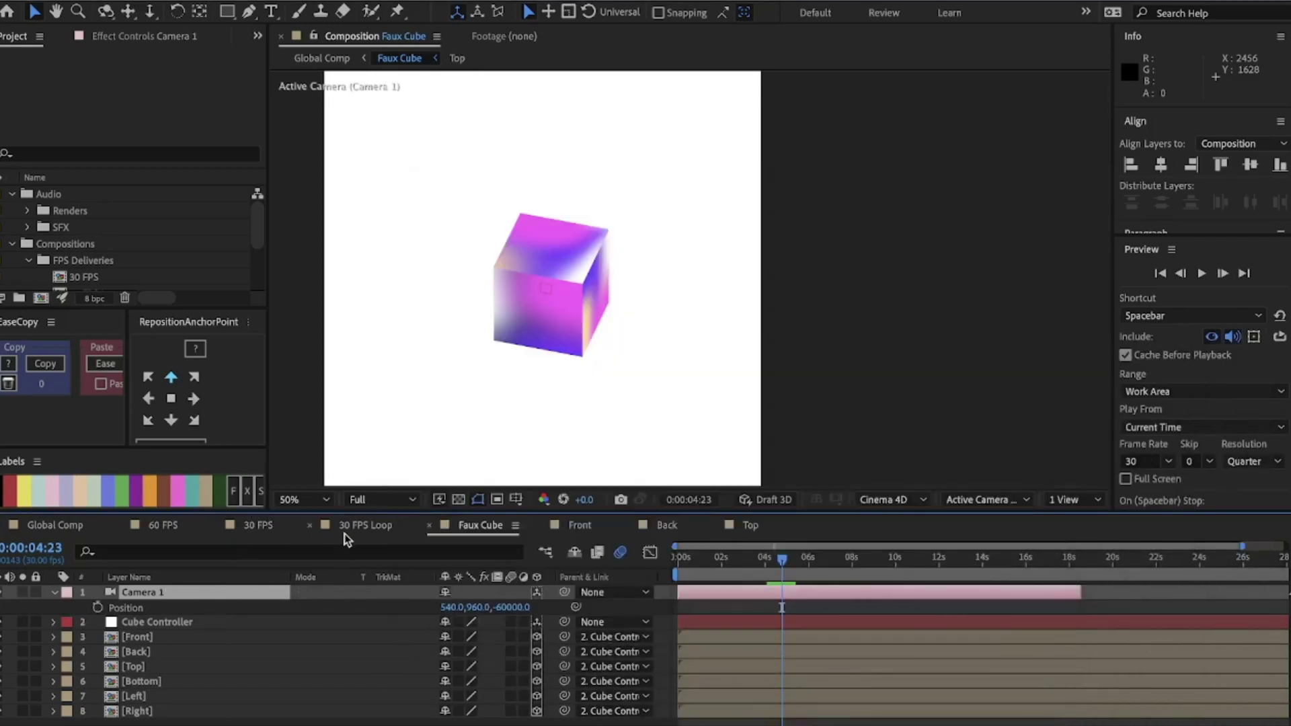
click(320, 58)
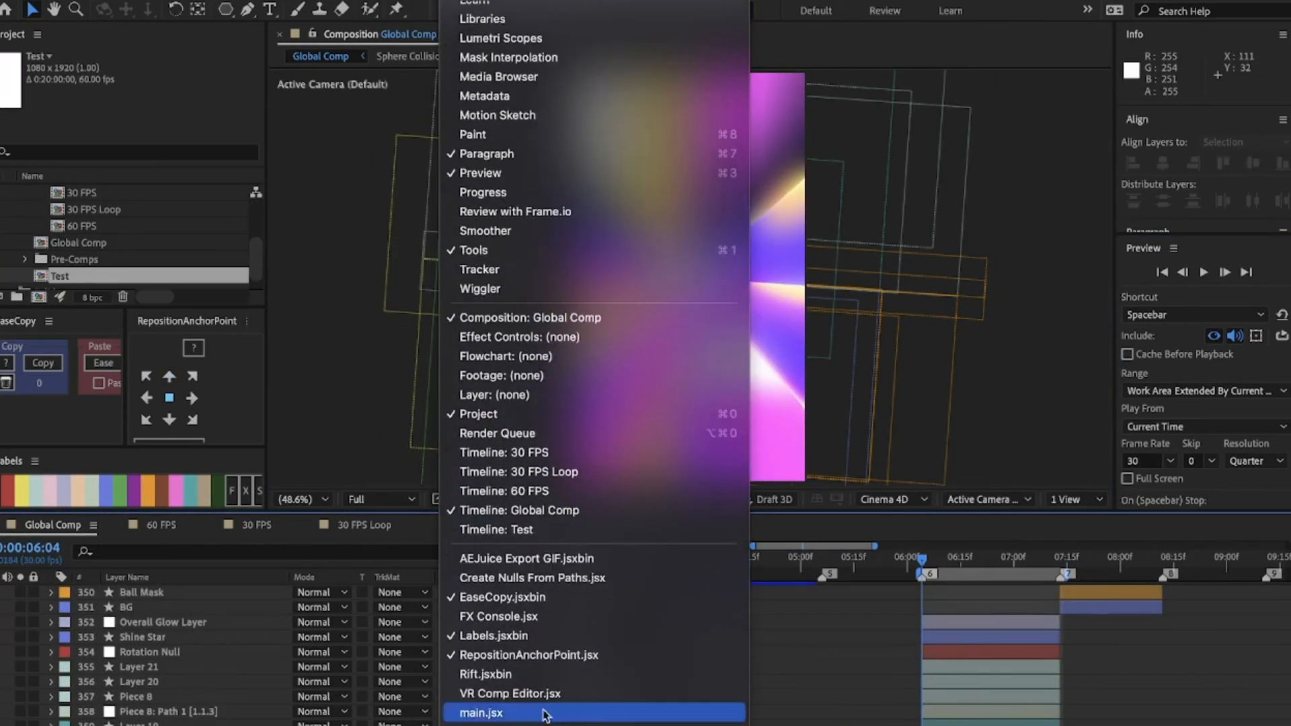
mouse_move(588, 578)
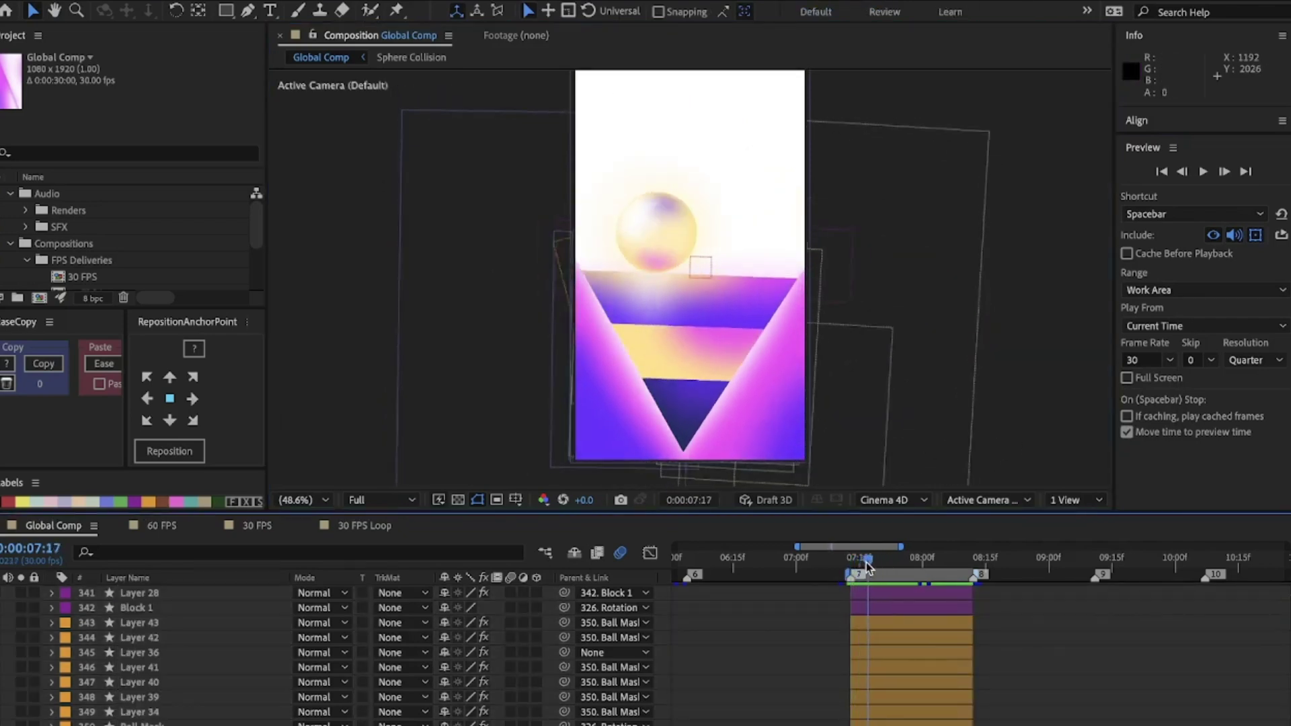
drag(869, 567, 849, 567)
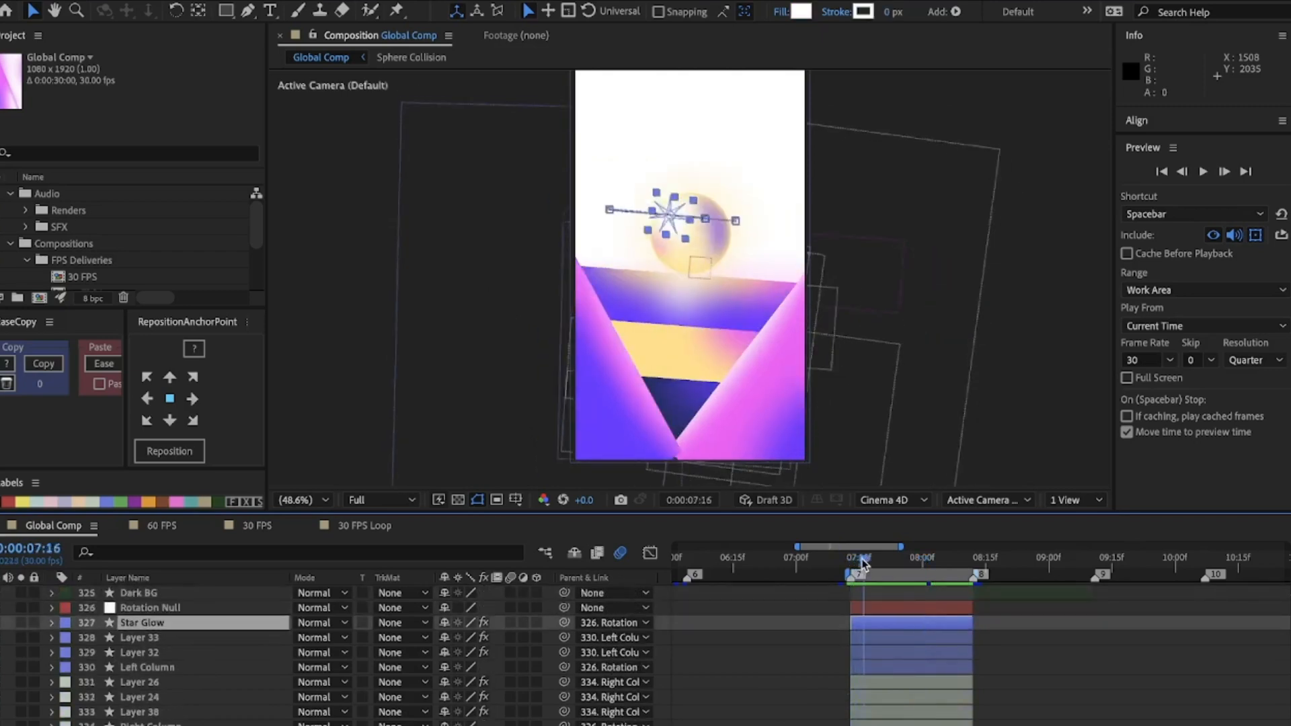
click(952, 562)
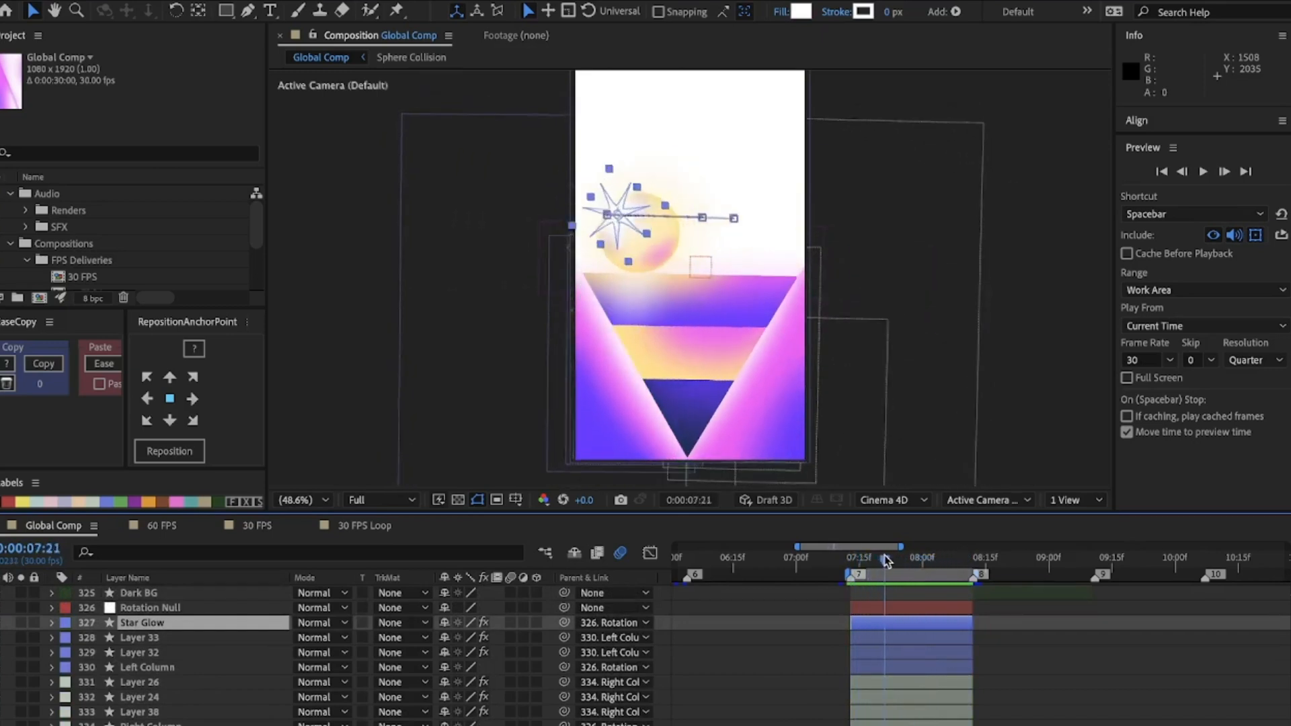
click(966, 562)
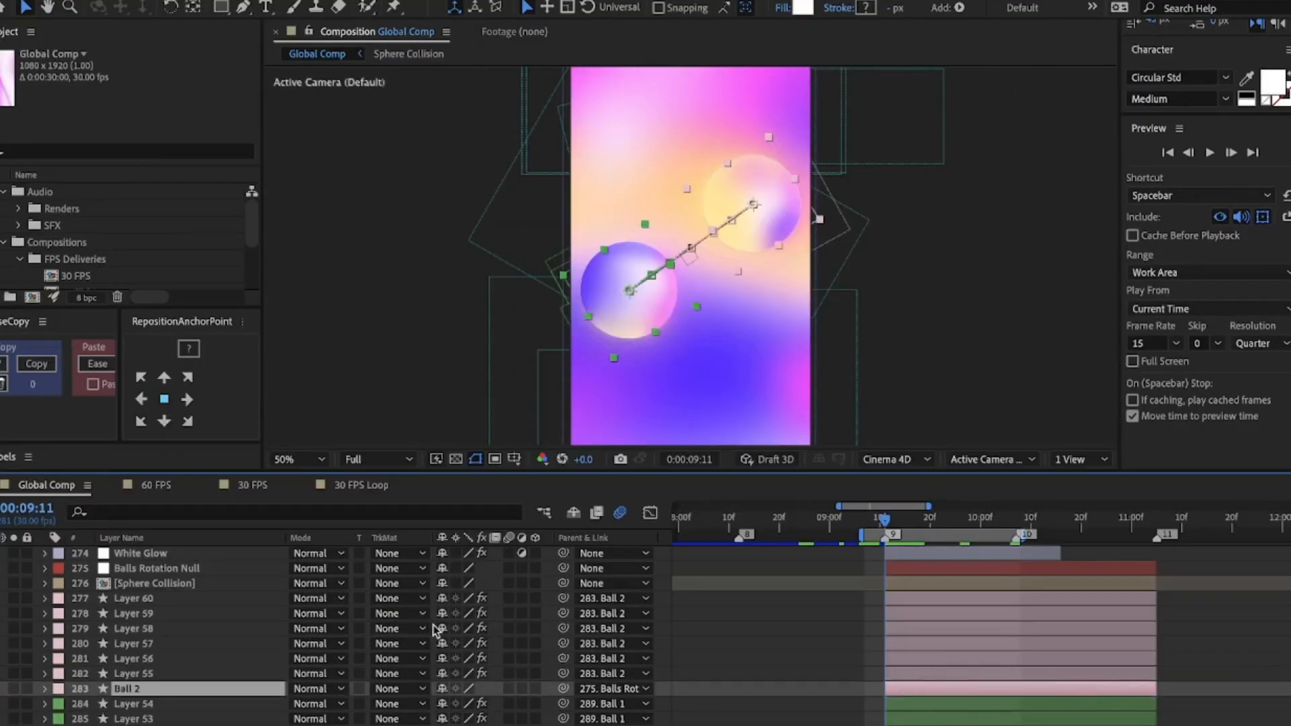
drag(562, 688, 206, 567)
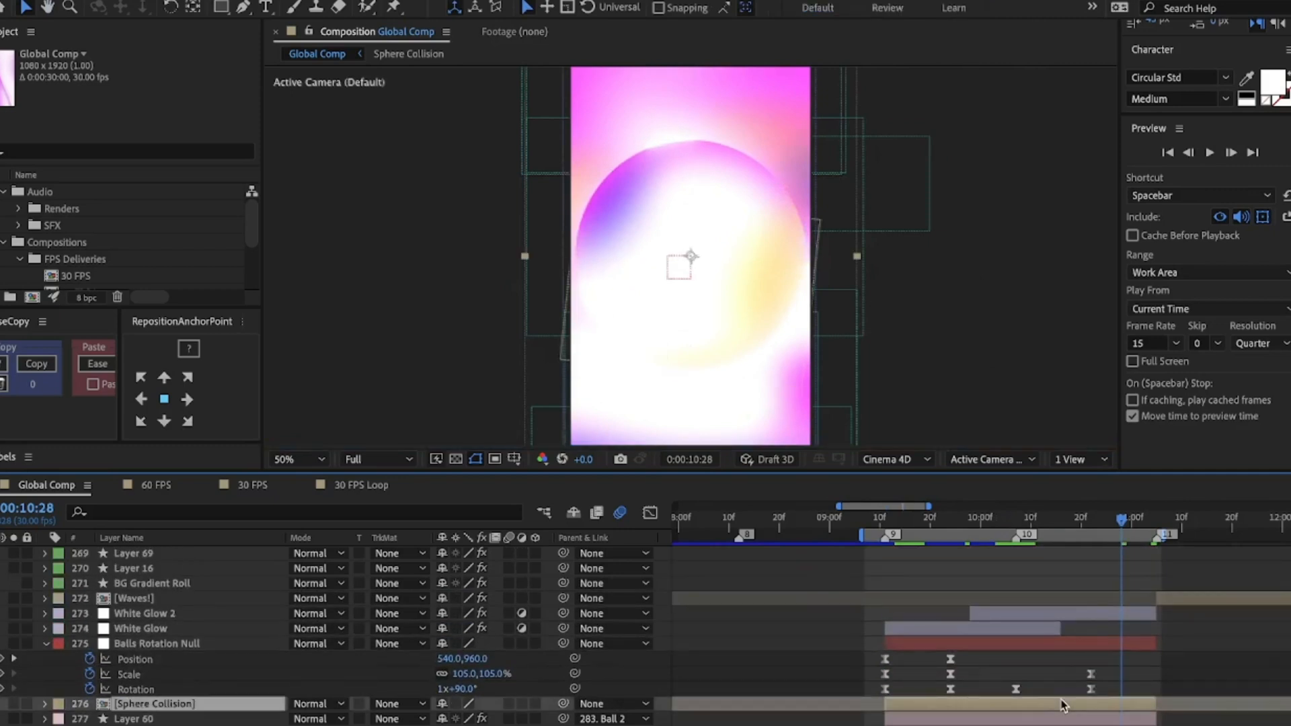
click(408, 54)
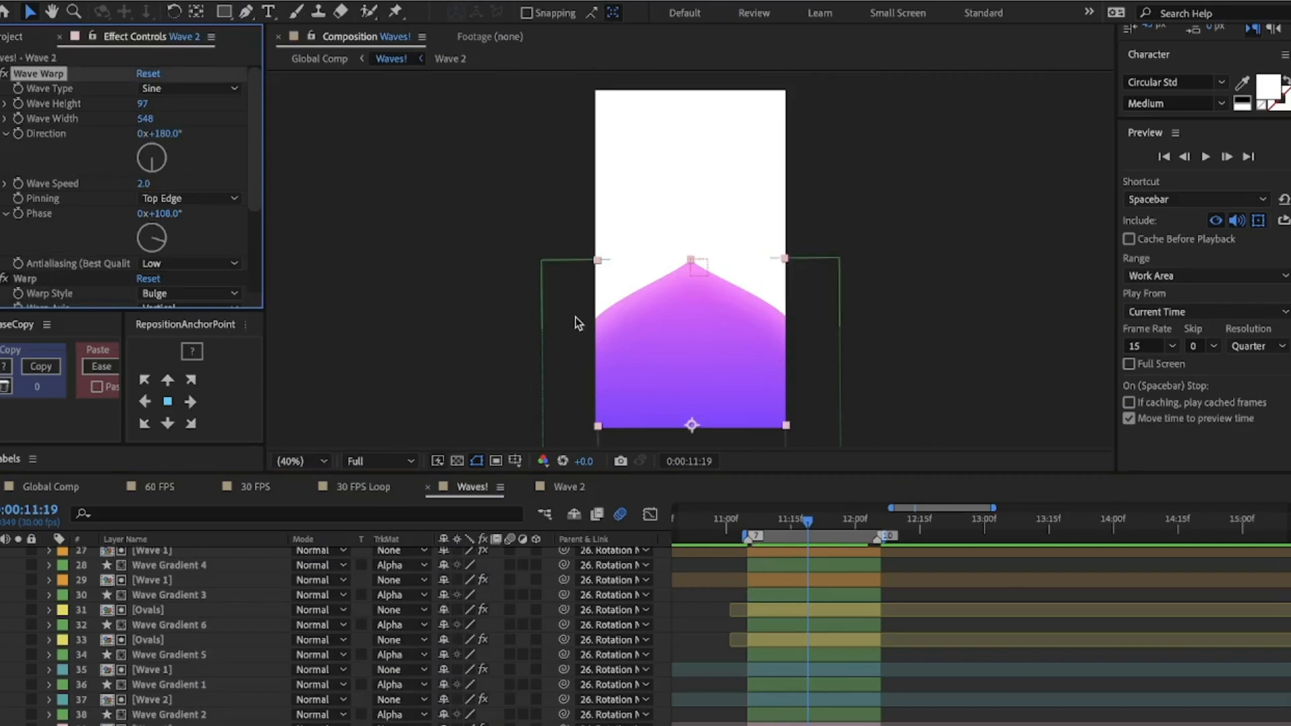
Preview the Wave 2 warp animation and the Ovals position animation, then return to Waves!
click(188, 198)
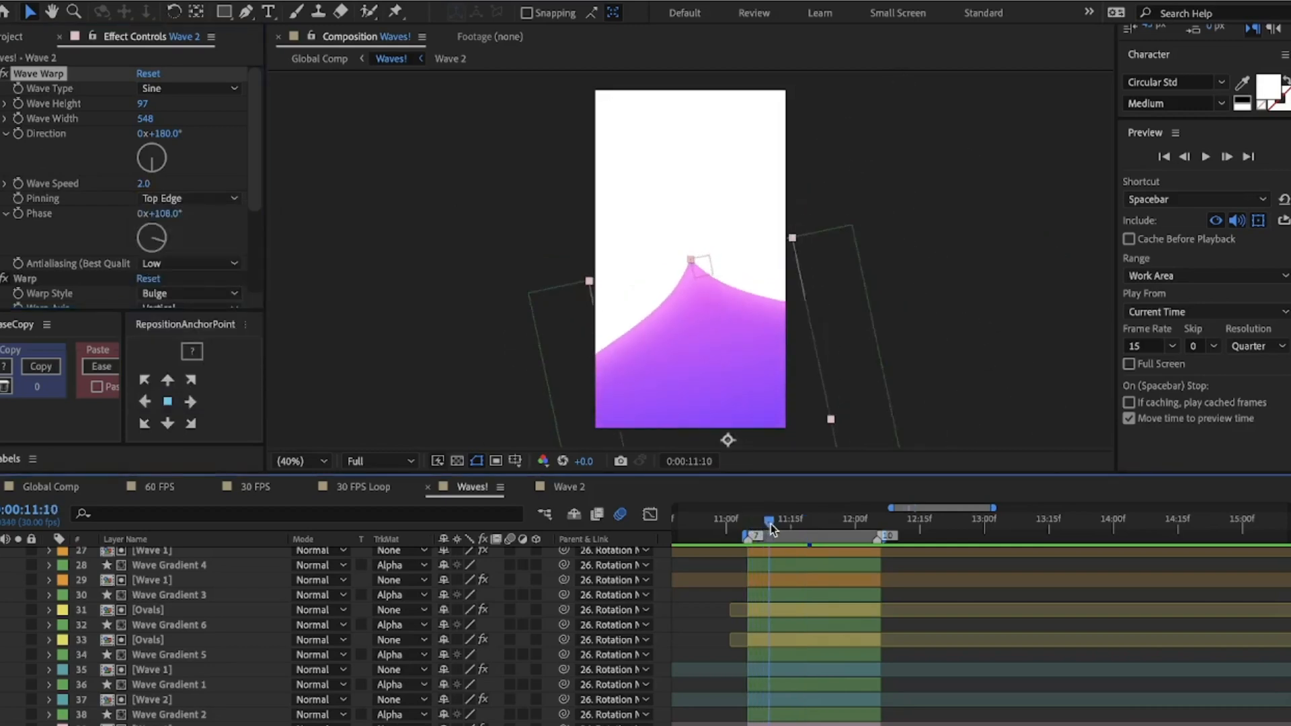
drag(770, 529, 838, 530)
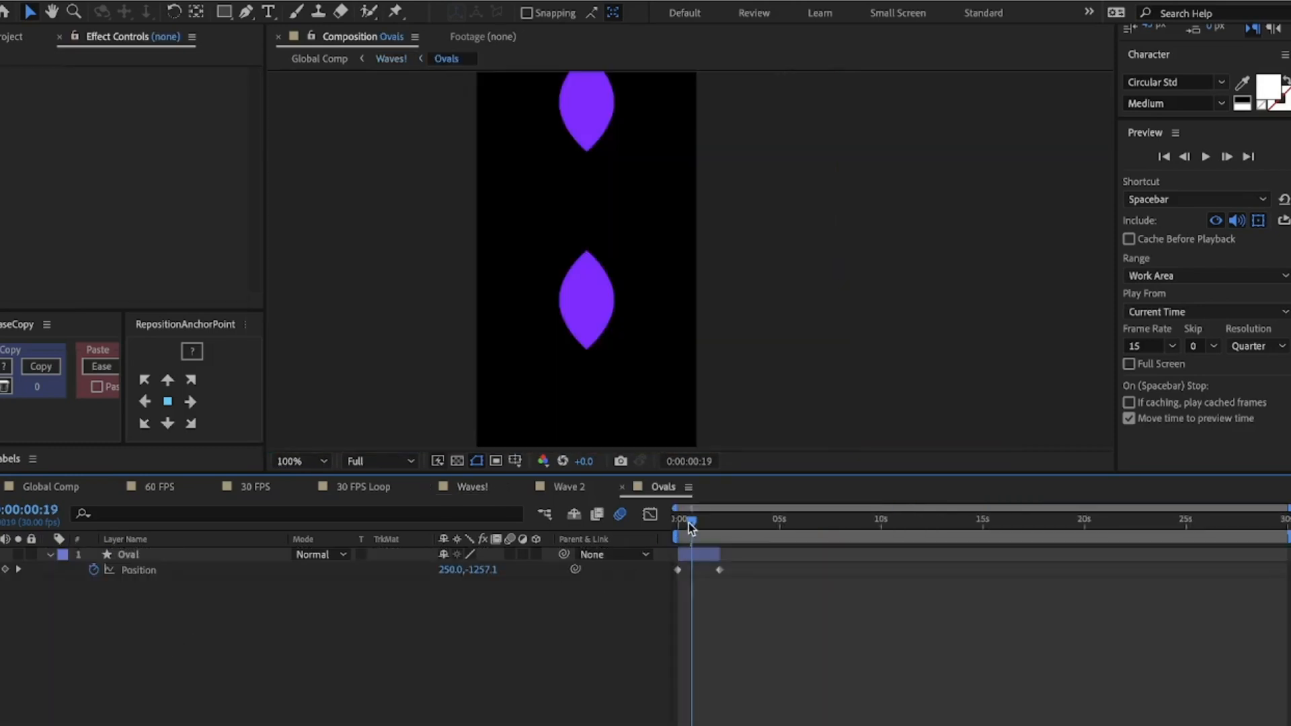
click(52, 554)
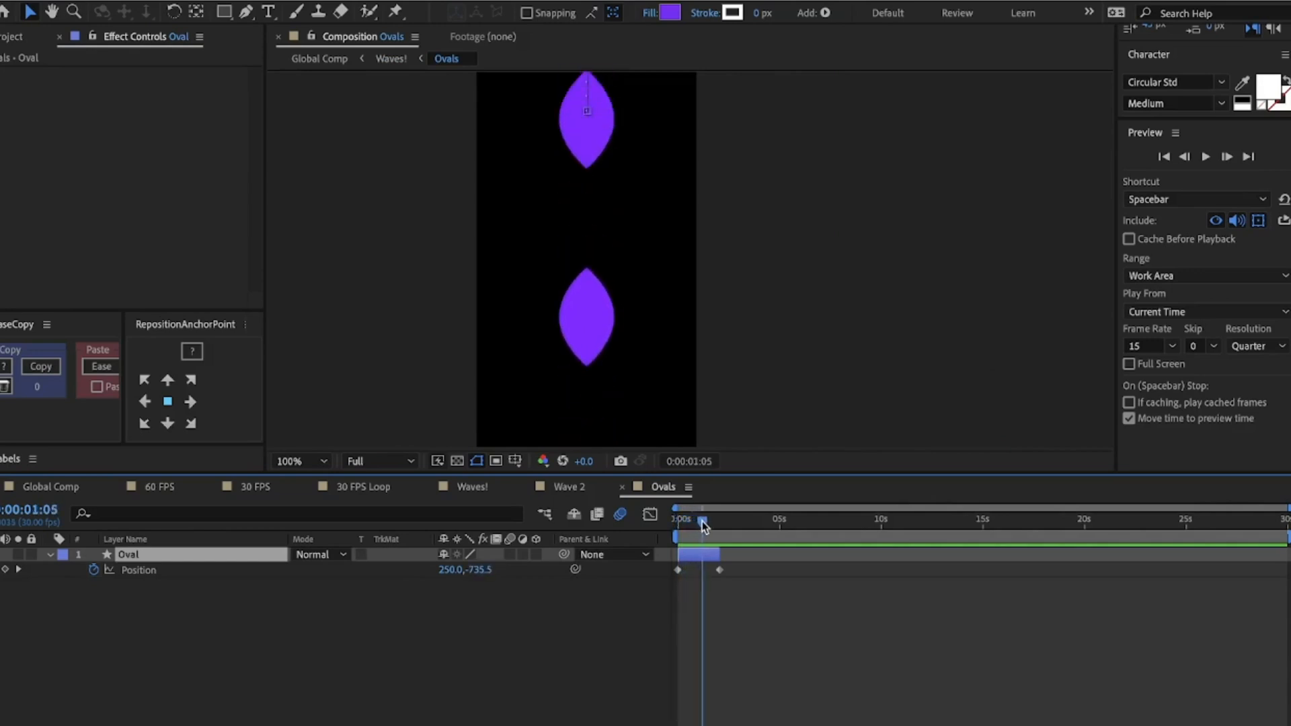
click(391, 58)
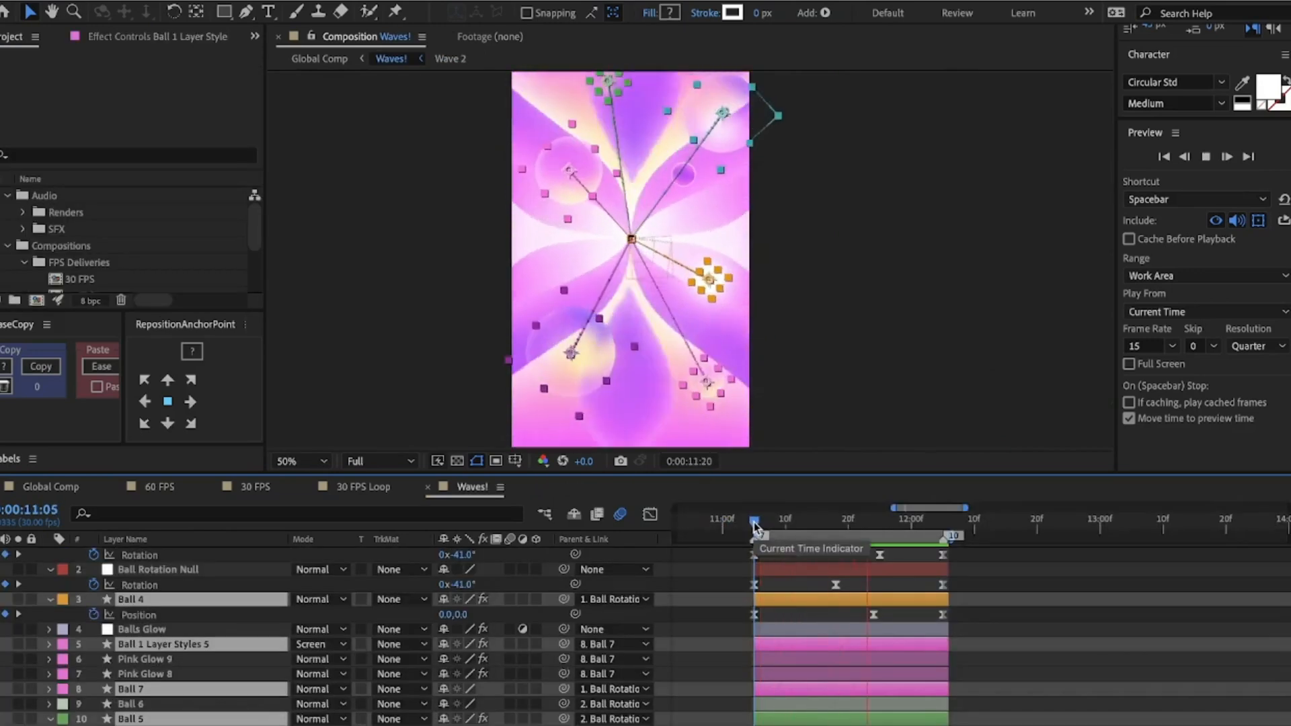
drag(754, 519, 749, 519)
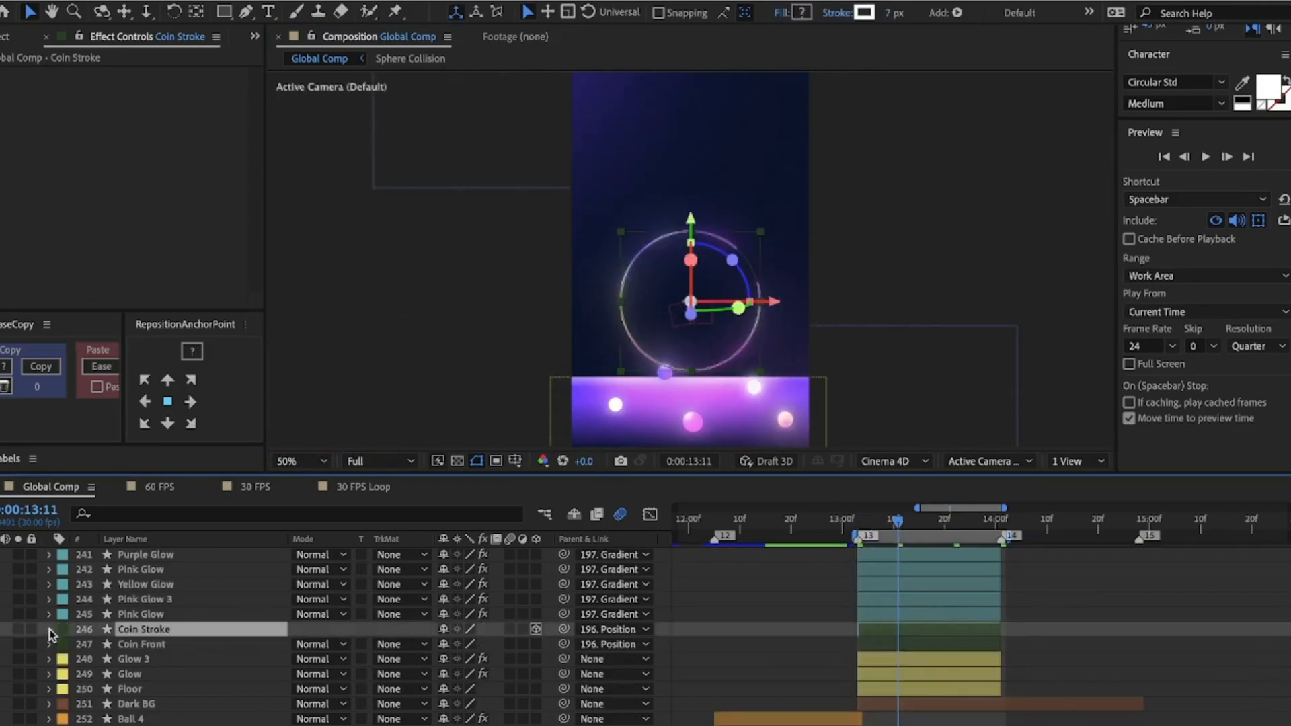
click(537, 625)
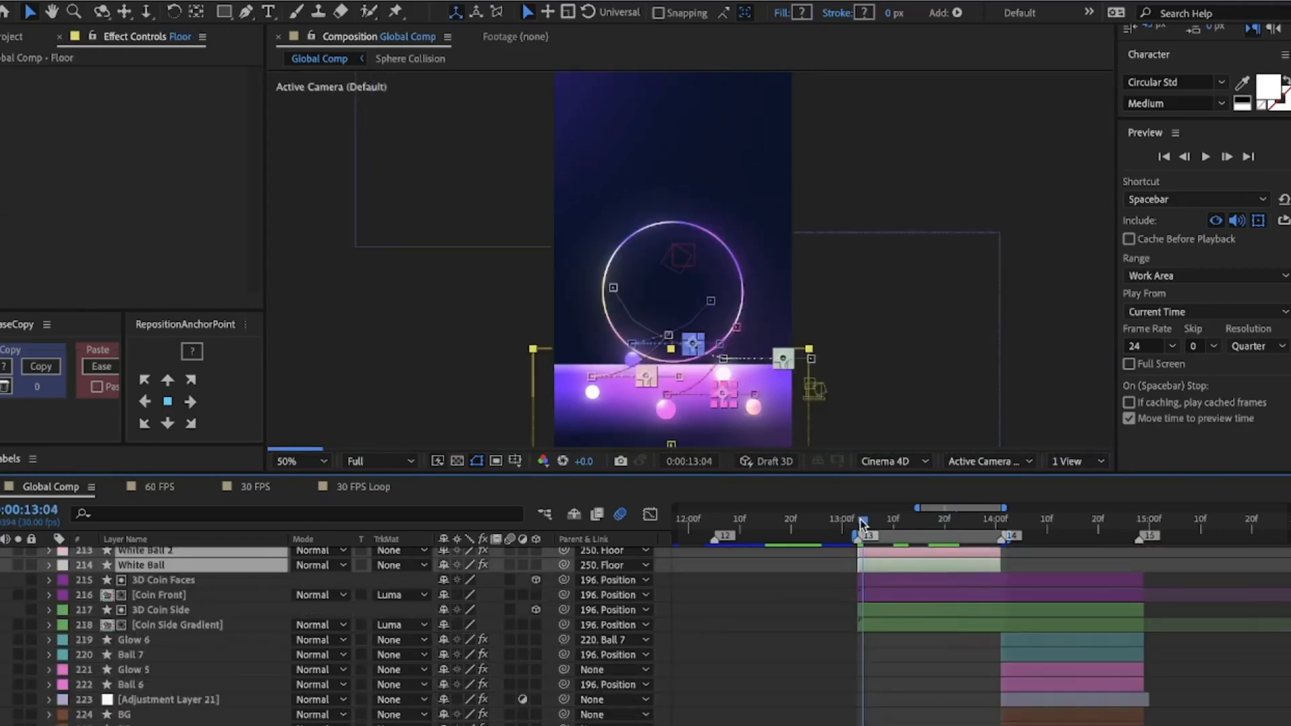
click(1205, 156)
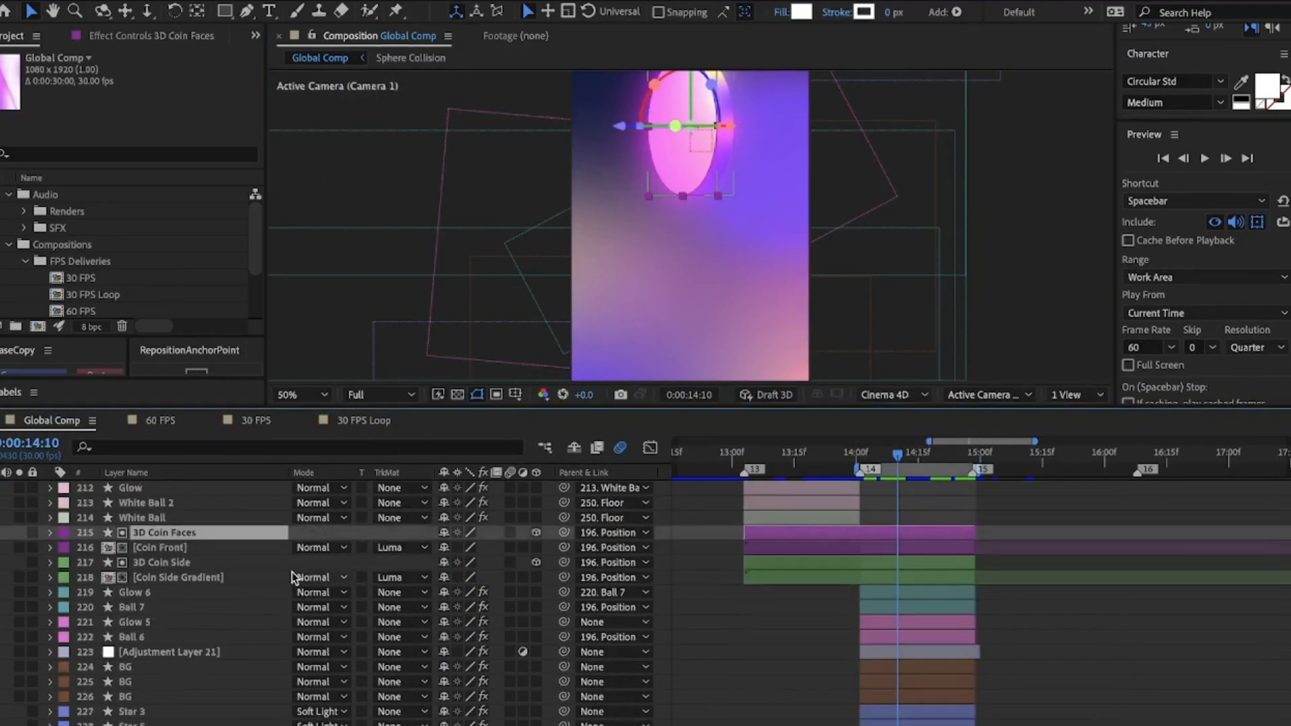
click(48, 532)
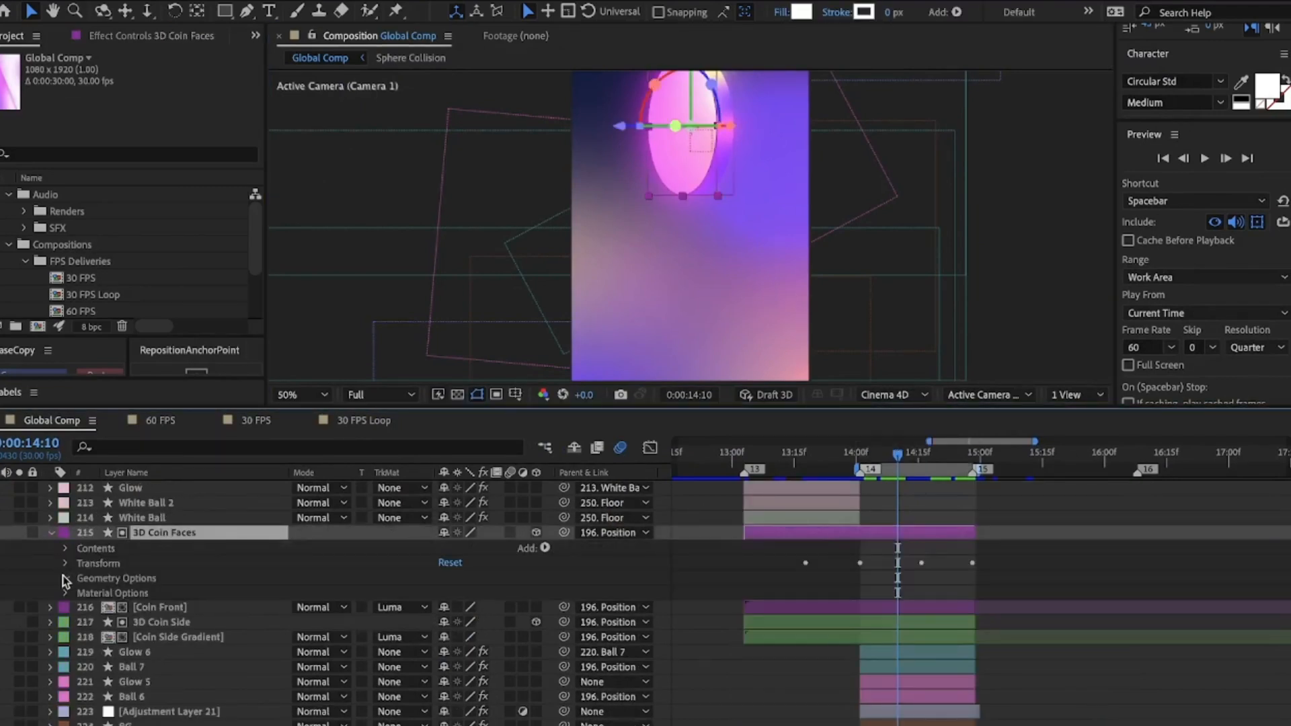
click(64, 578)
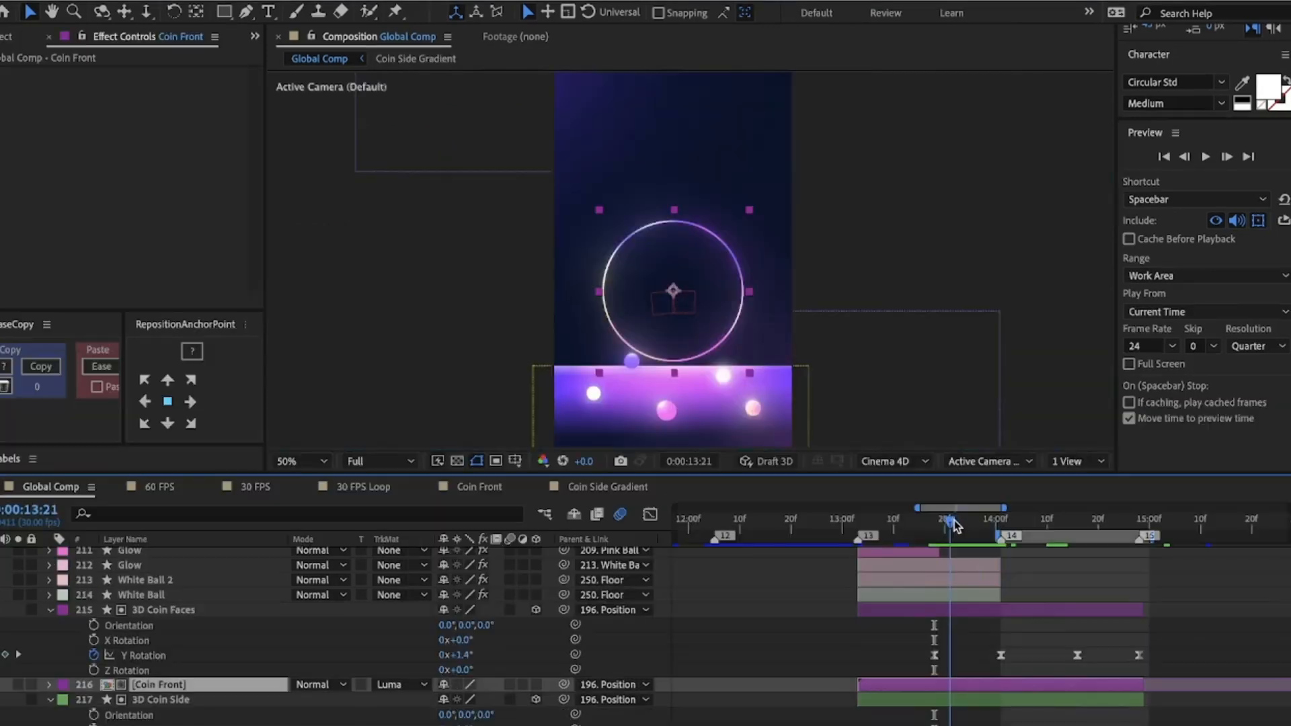
drag(951, 520, 1006, 520)
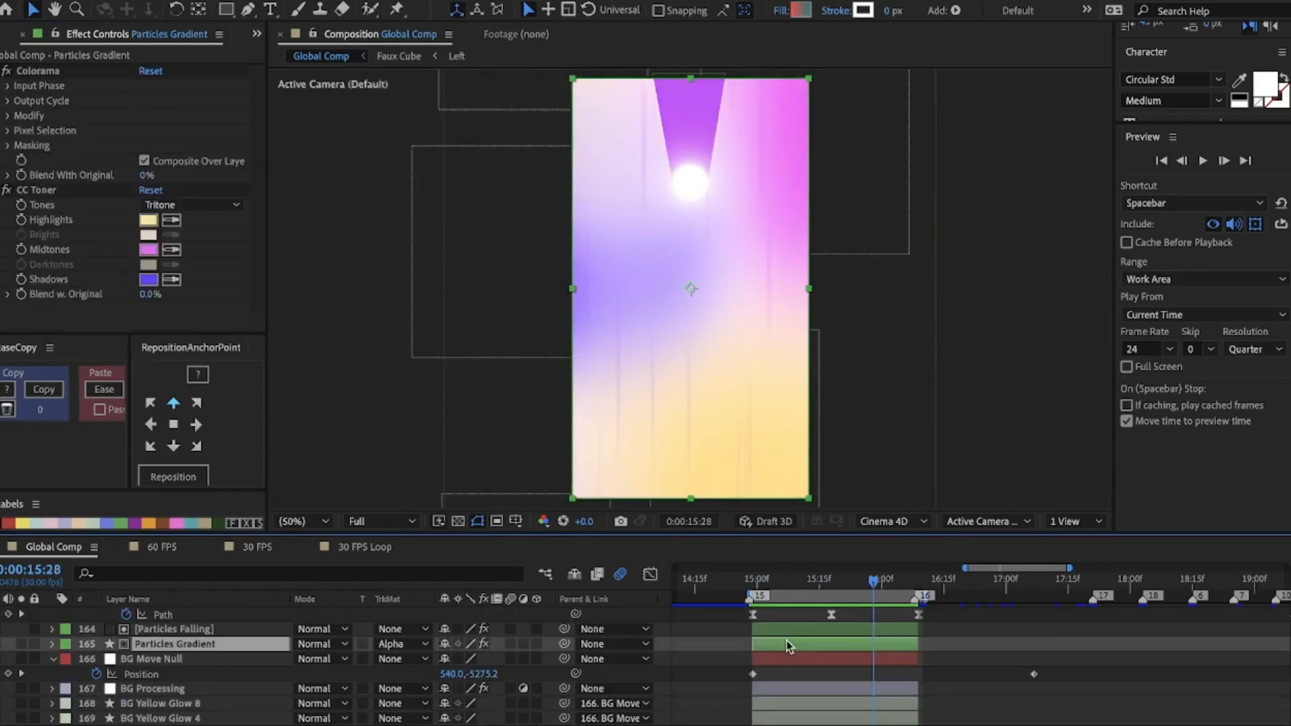
click(172, 630)
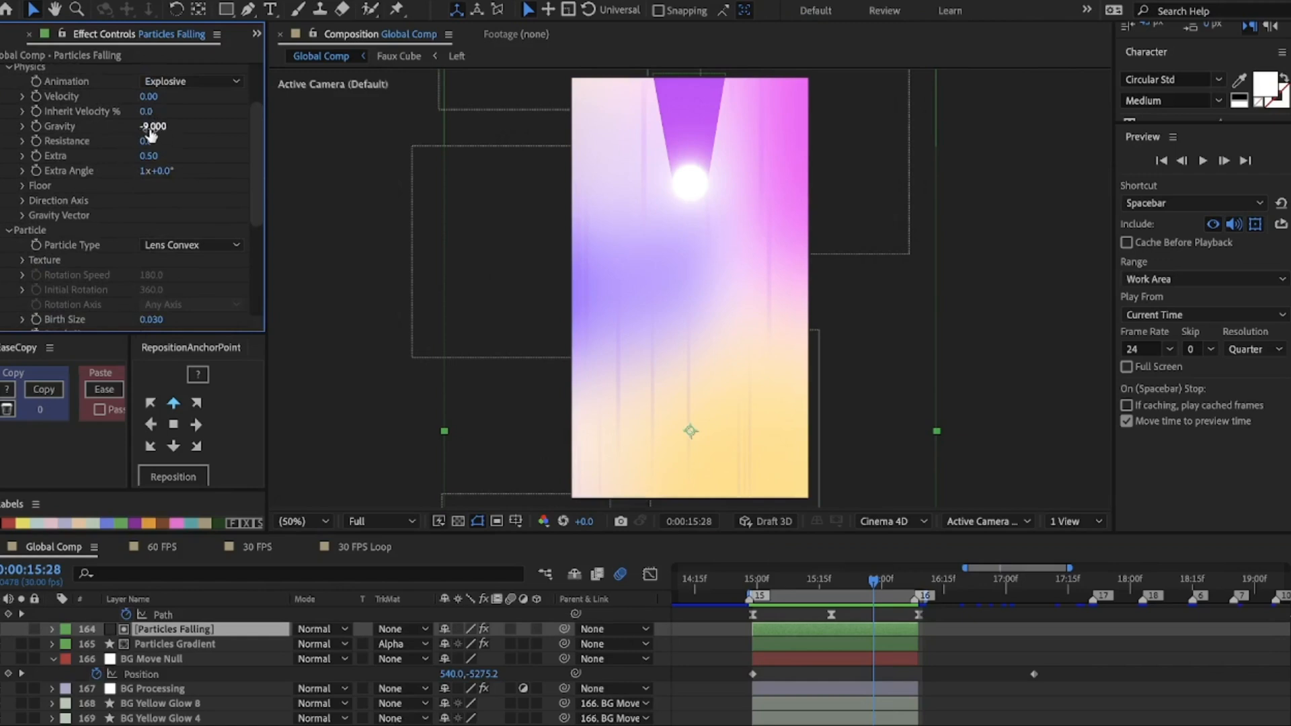
scroll(down, 3)
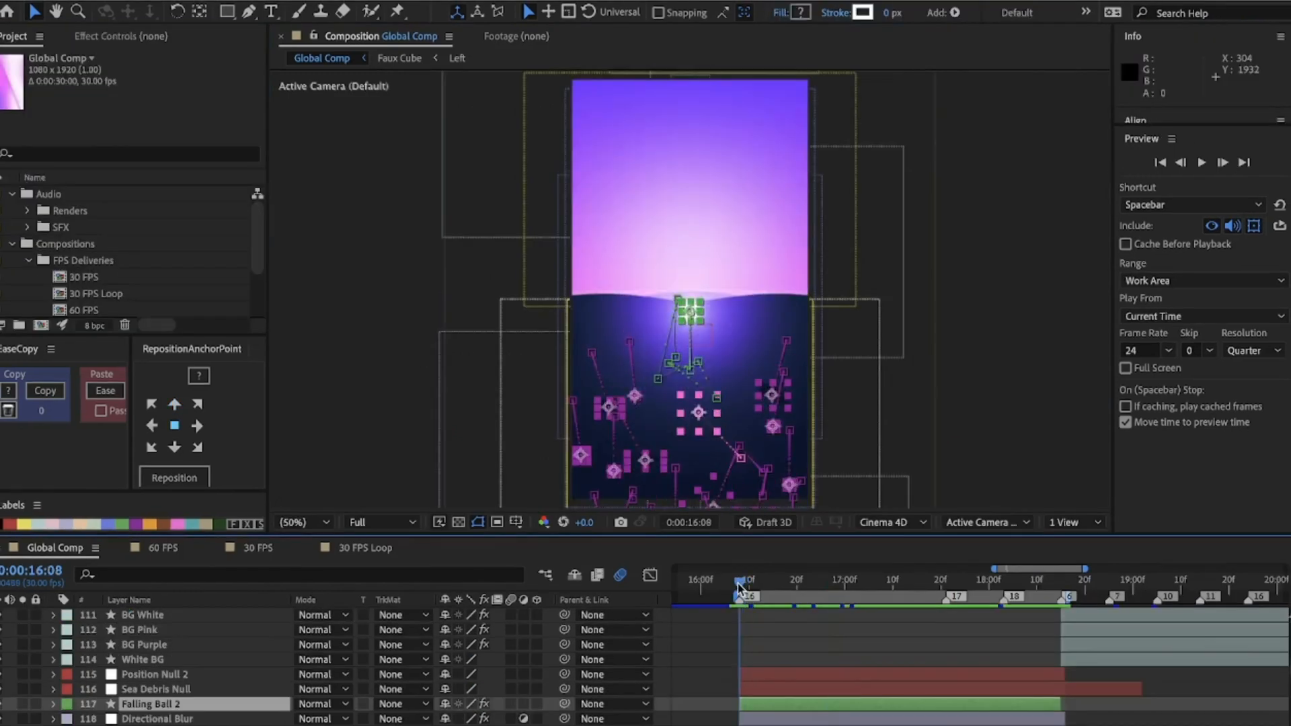
click(1202, 162)
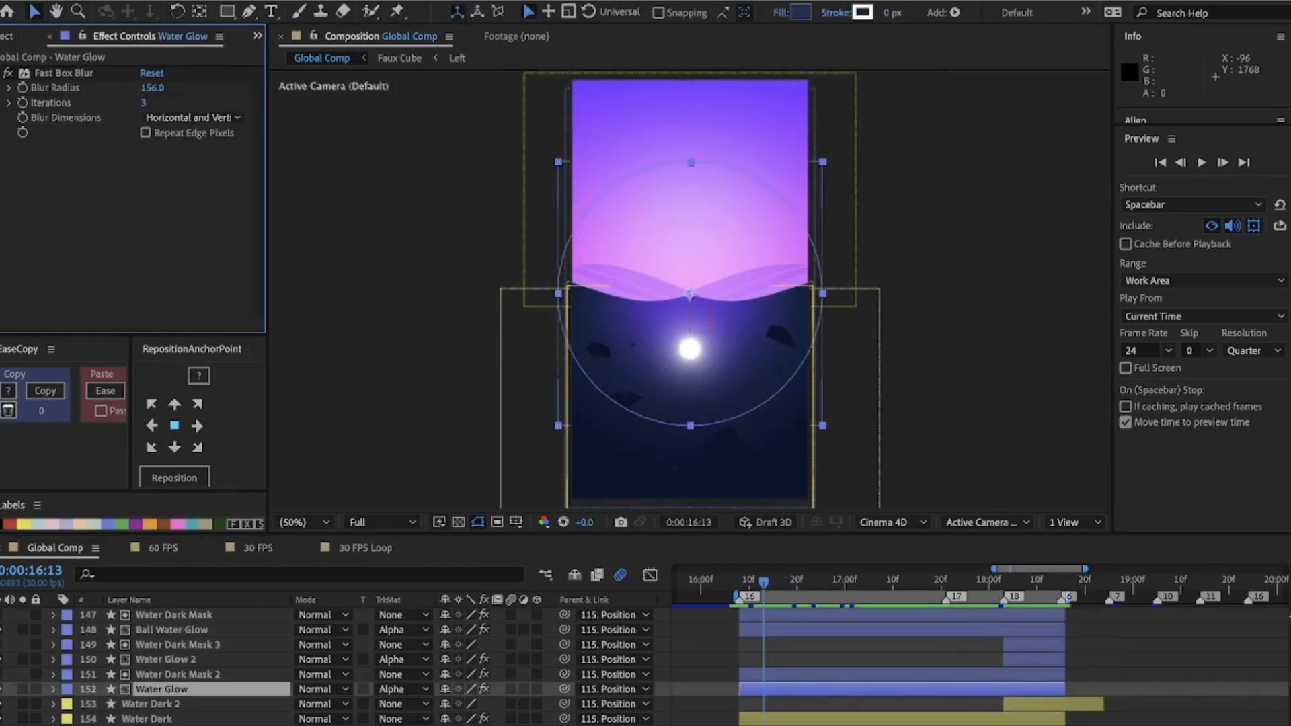
click(178, 674)
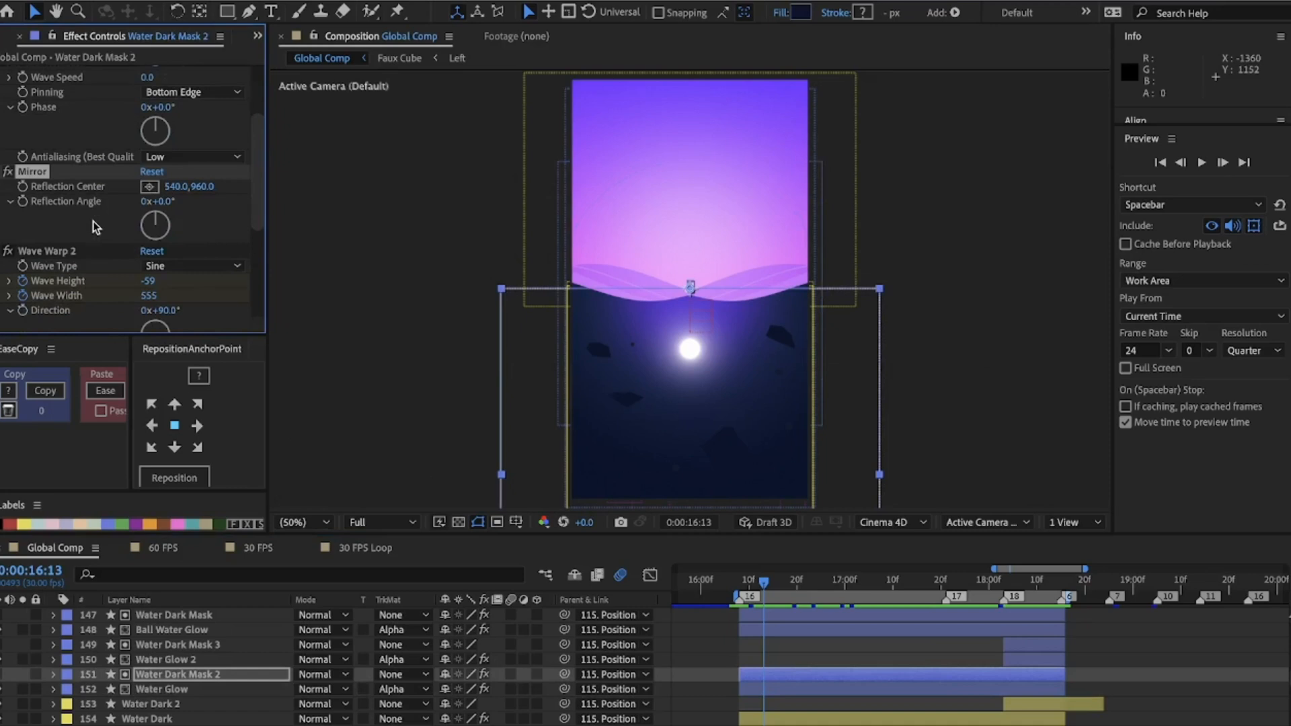
mouse_move(747, 684)
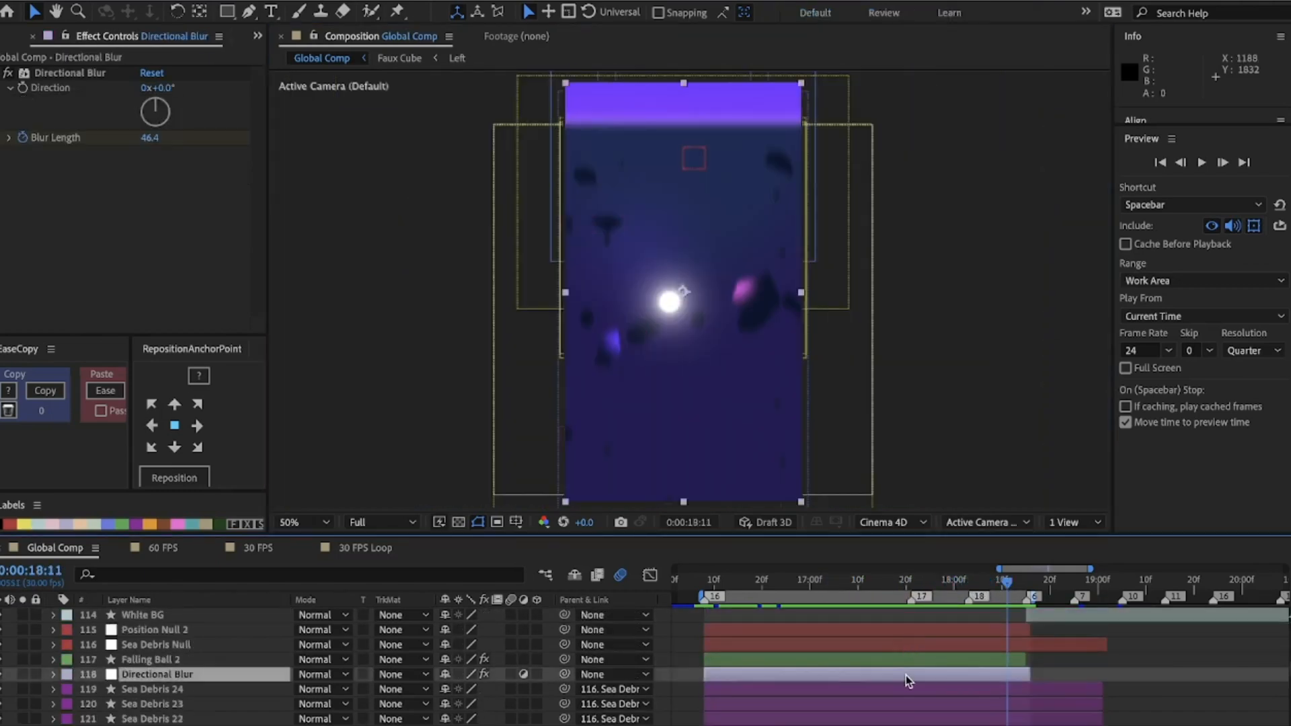
click(65, 72)
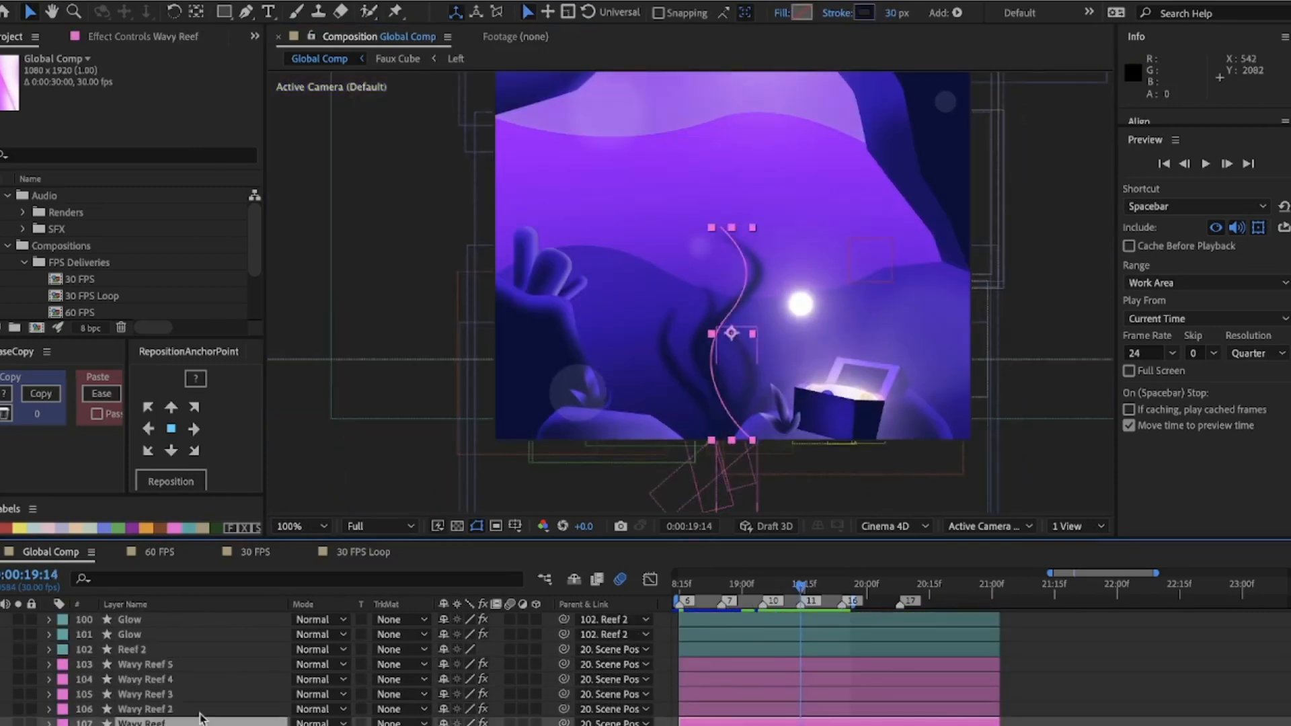
click(141, 708)
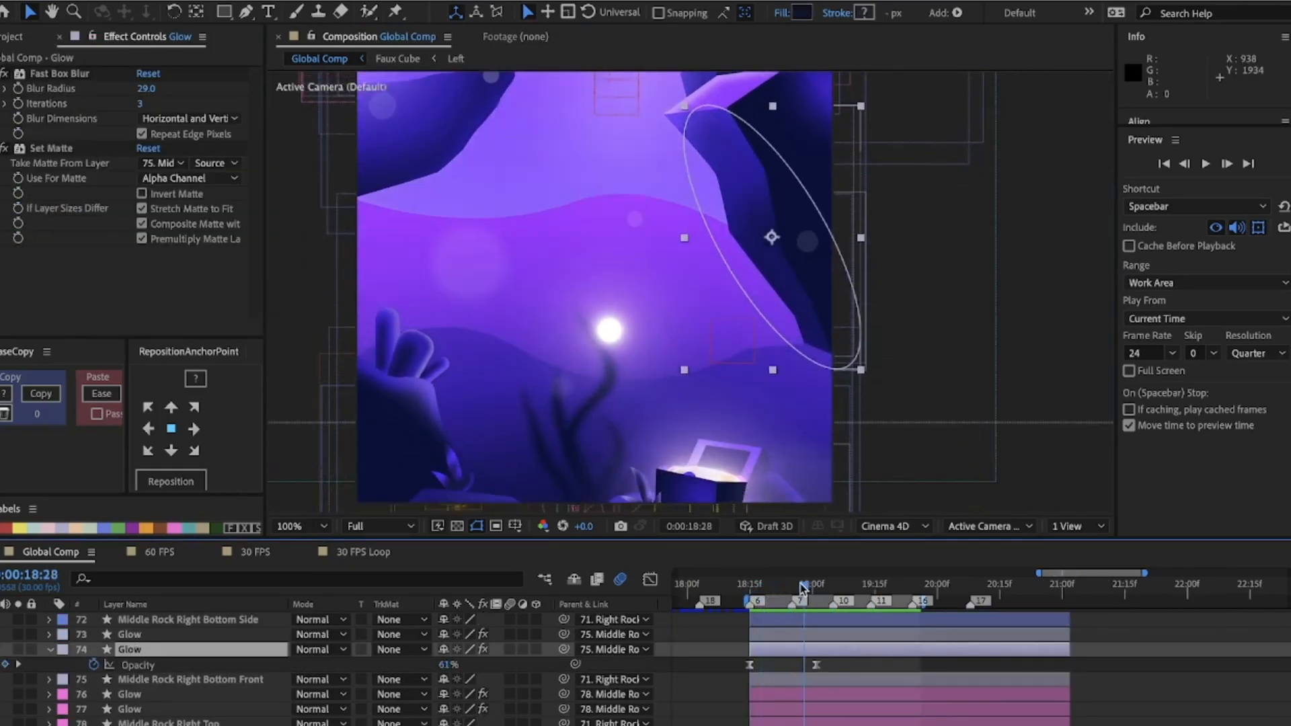
drag(803, 589, 775, 589)
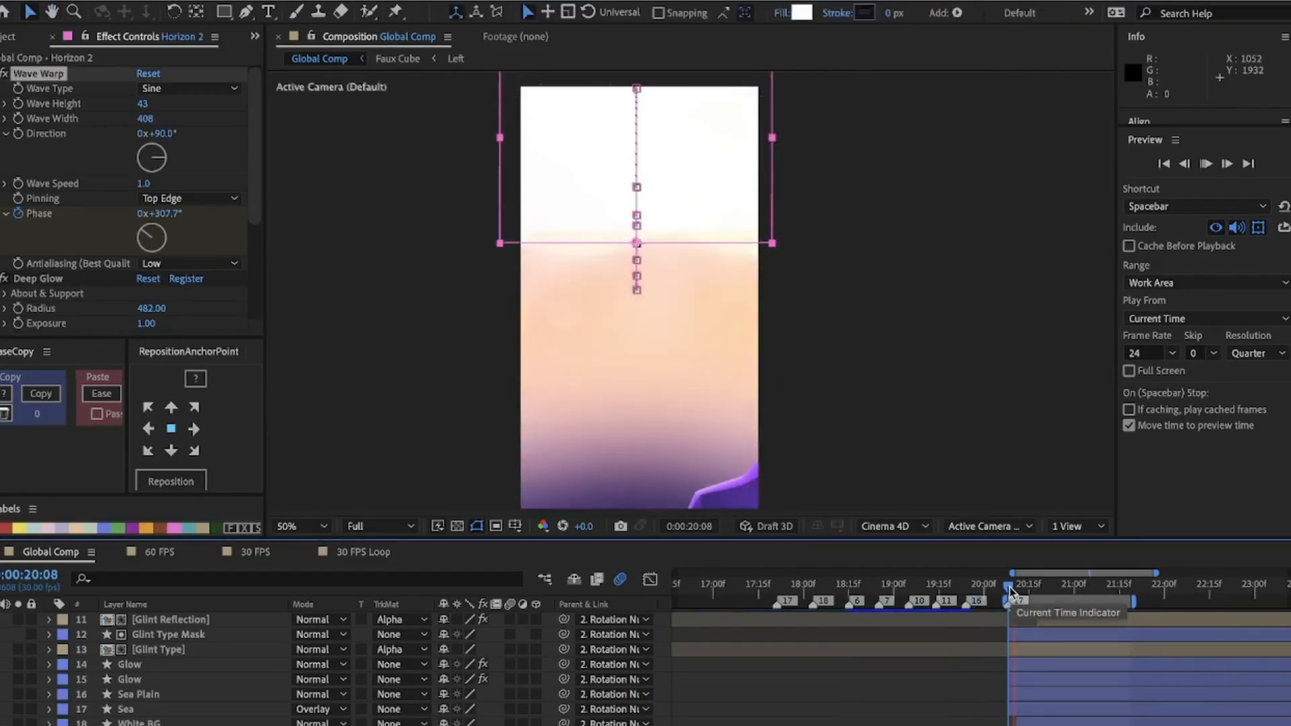
click(1207, 162)
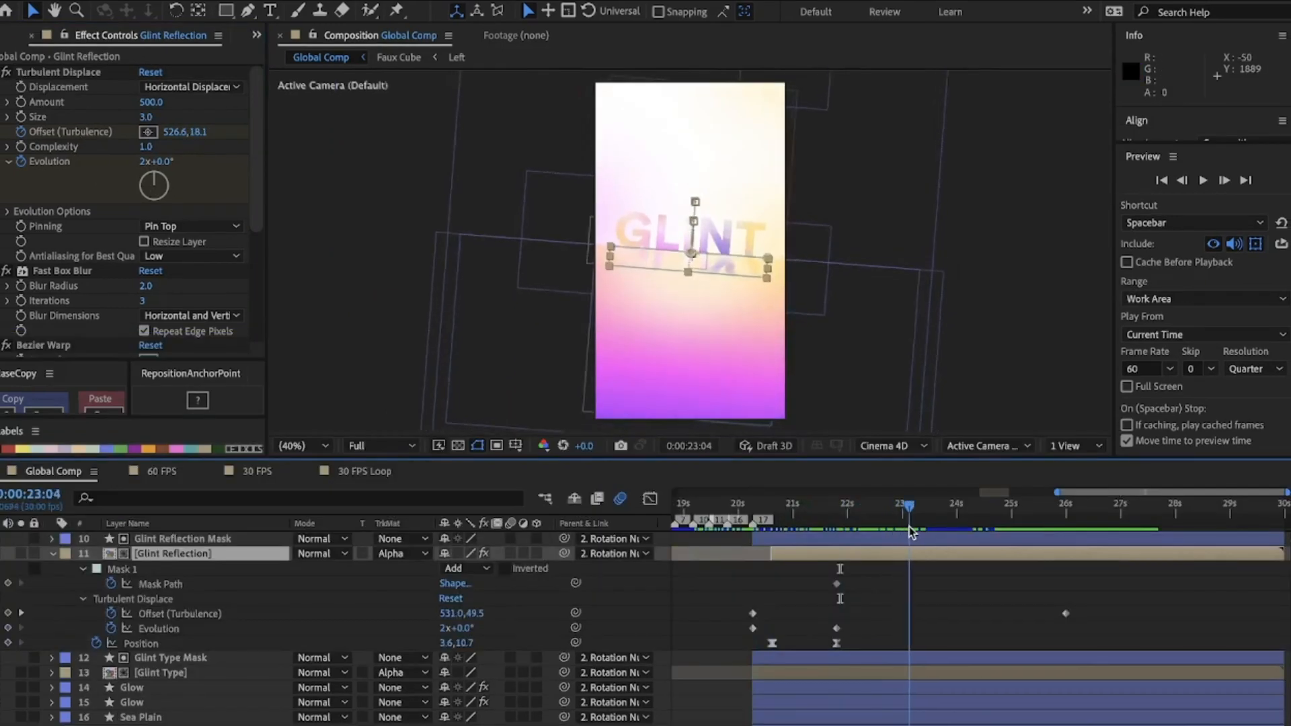
drag(908, 506, 850, 505)
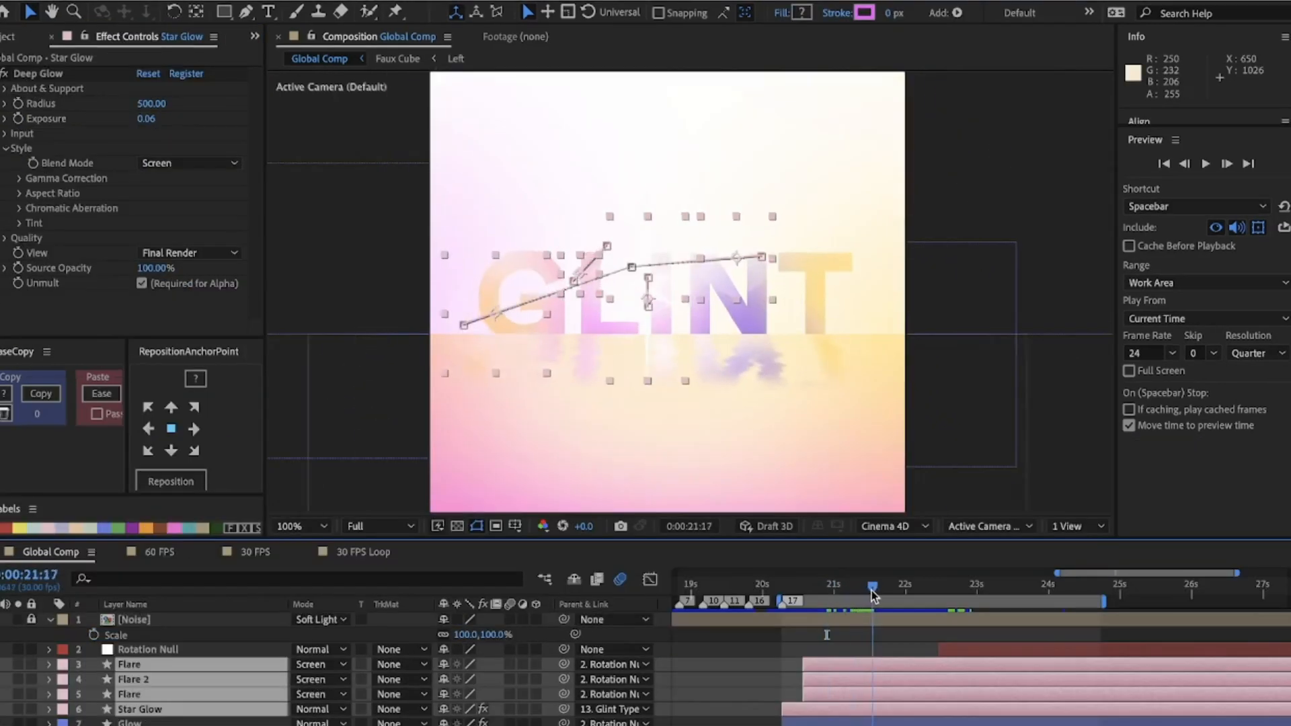
drag(873, 588, 916, 588)
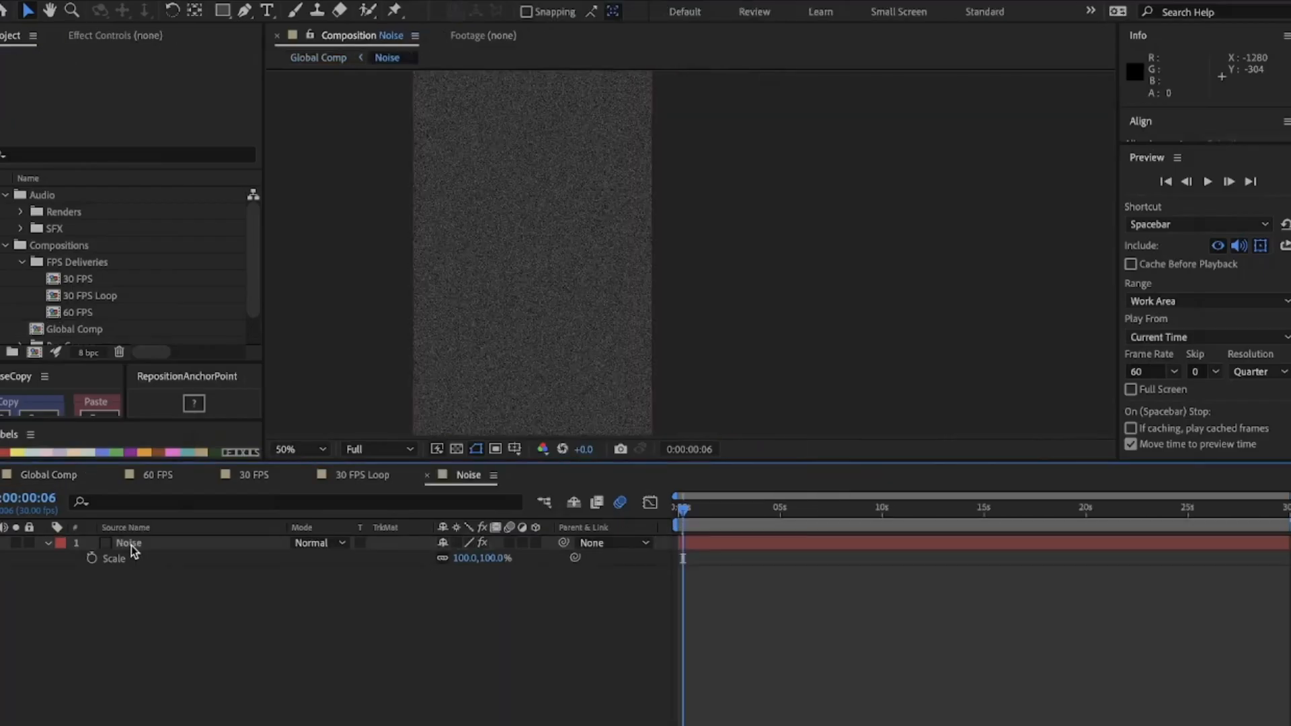
Select the Noise layer and view its Noise effect at 74% in Effect Controls.
click(127, 541)
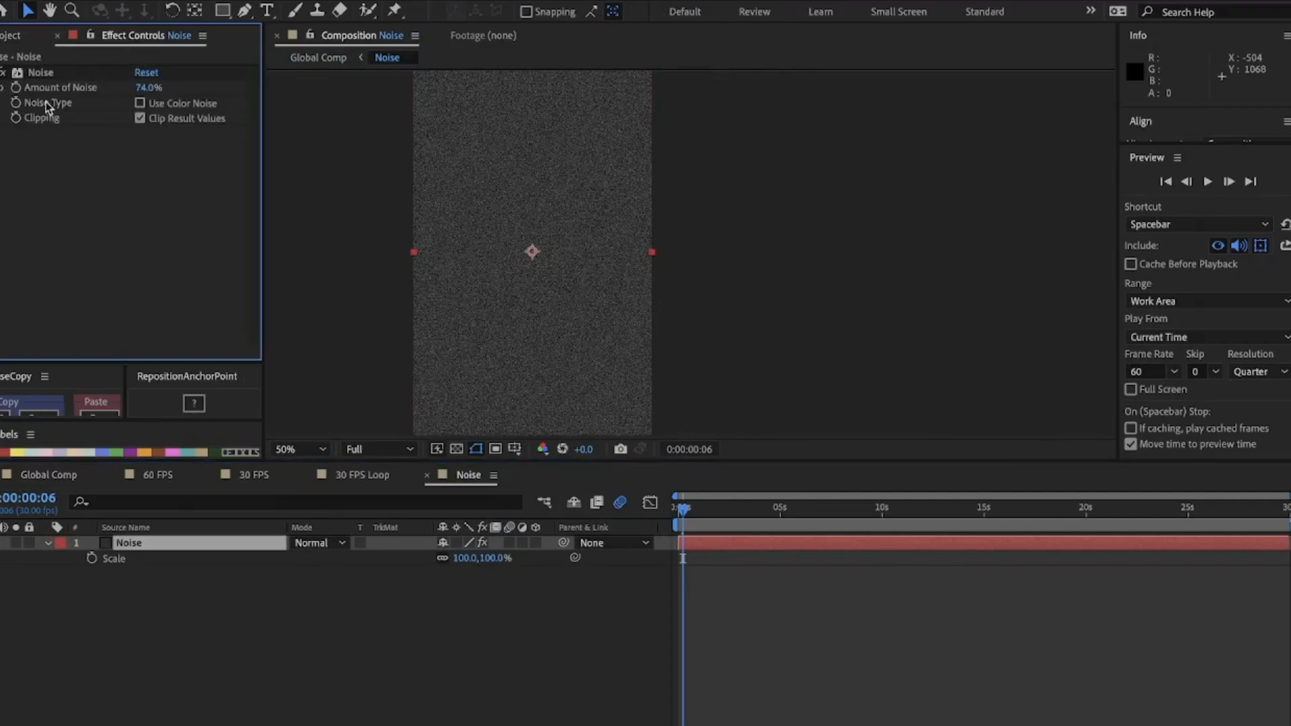
click(50, 542)
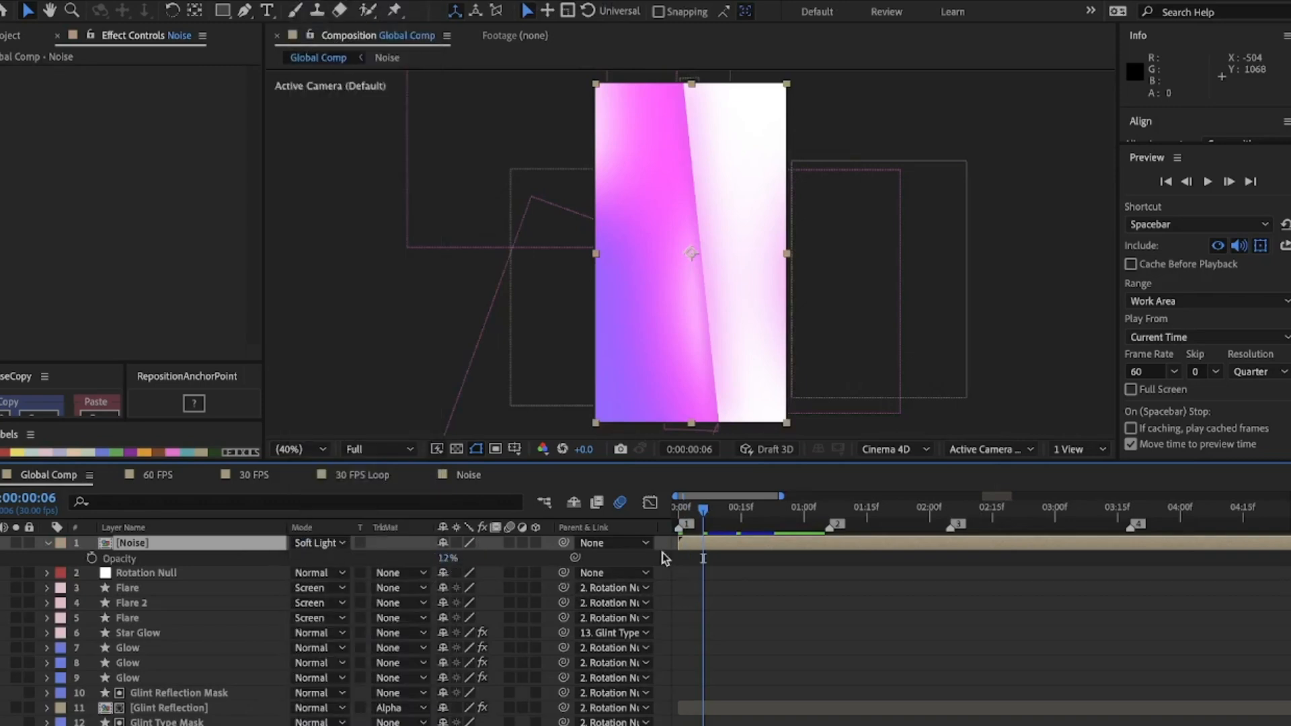
mouse_move(46, 546)
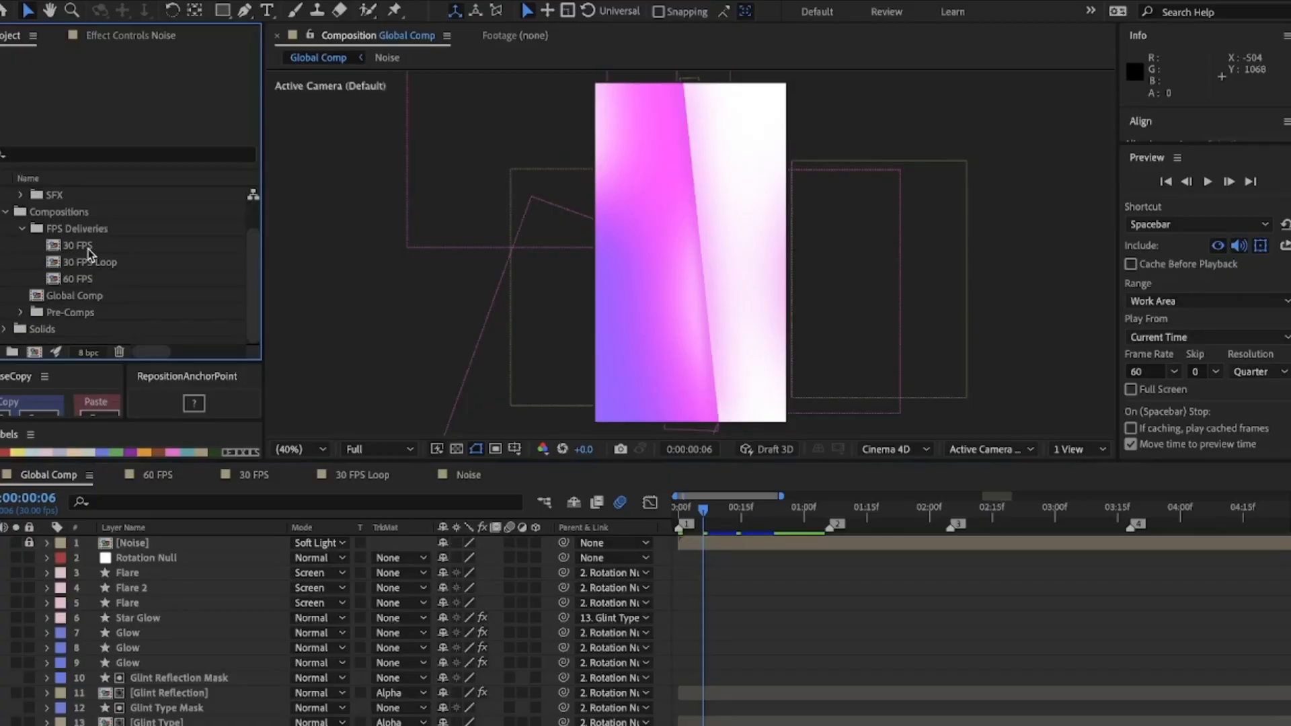
View the 30 FPS and 60 FPS comps' 1080×1920 thirty-second settings in the Project panel.
click(74, 244)
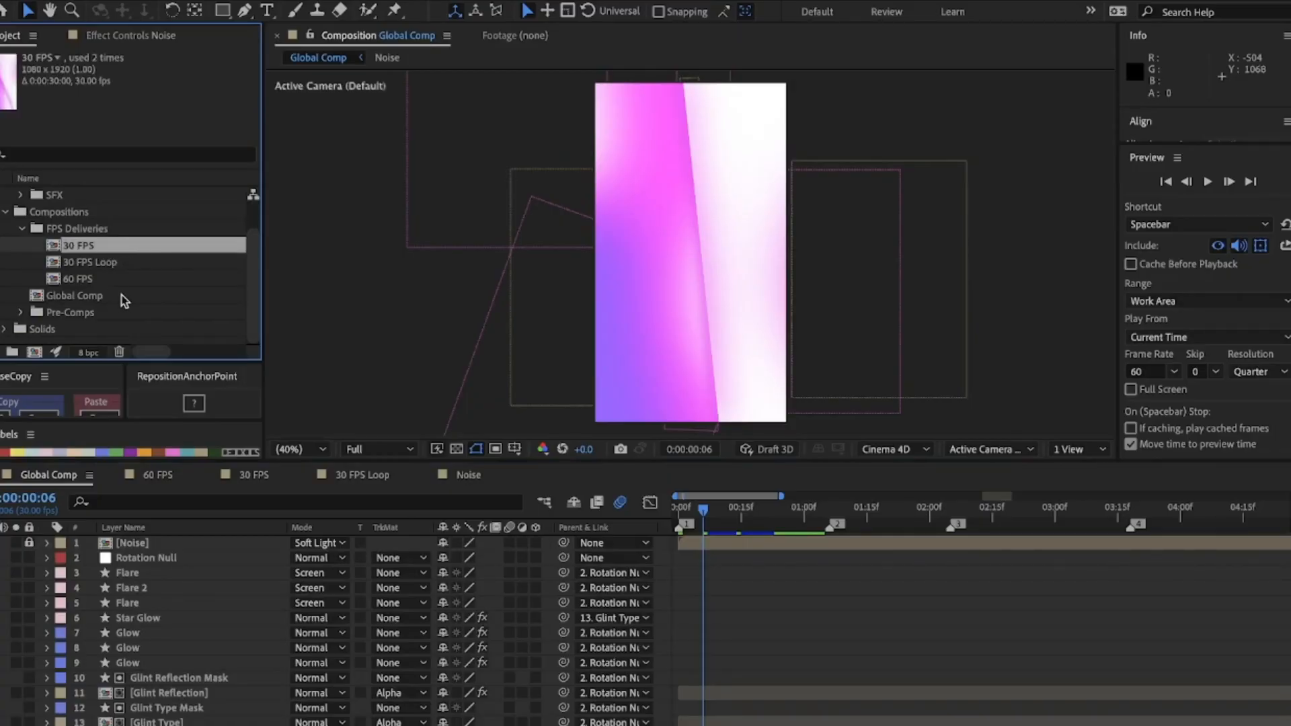
click(78, 278)
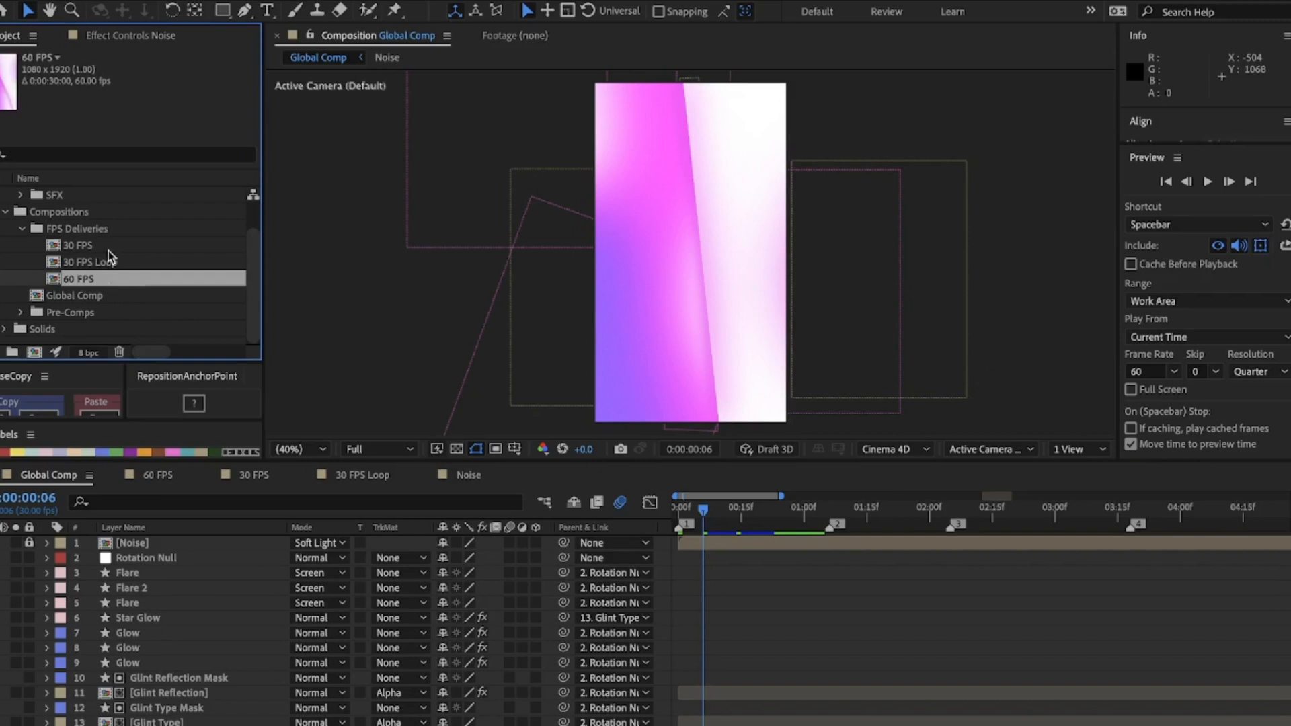